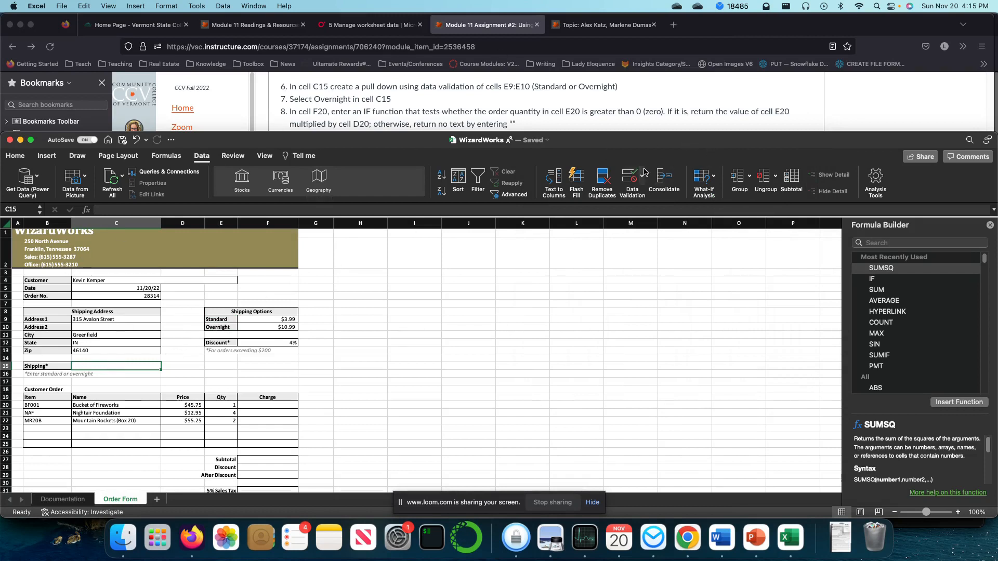
In Data Validation for C15, allow a List with source =$E$9:$E$10.
click(642, 176)
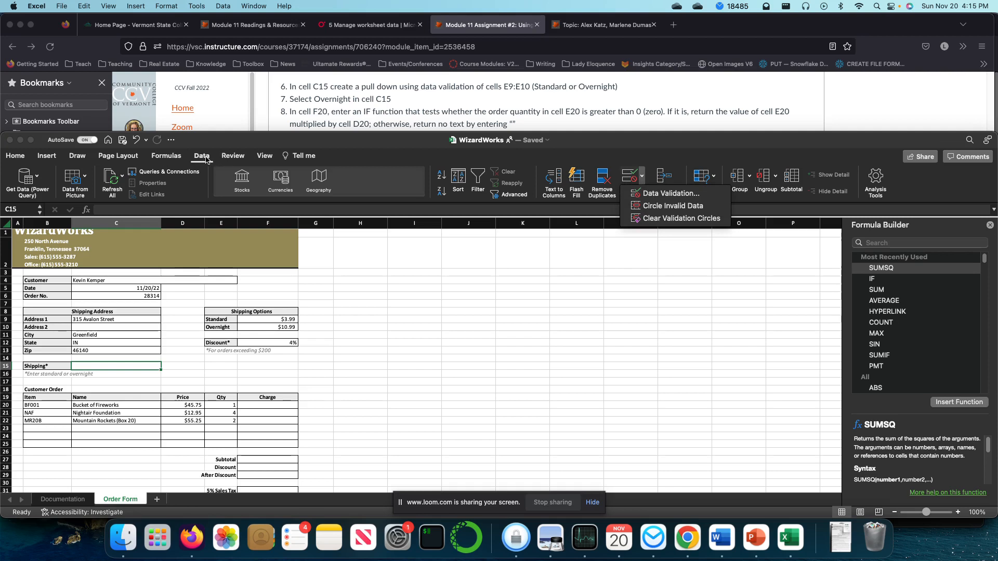
click(668, 193)
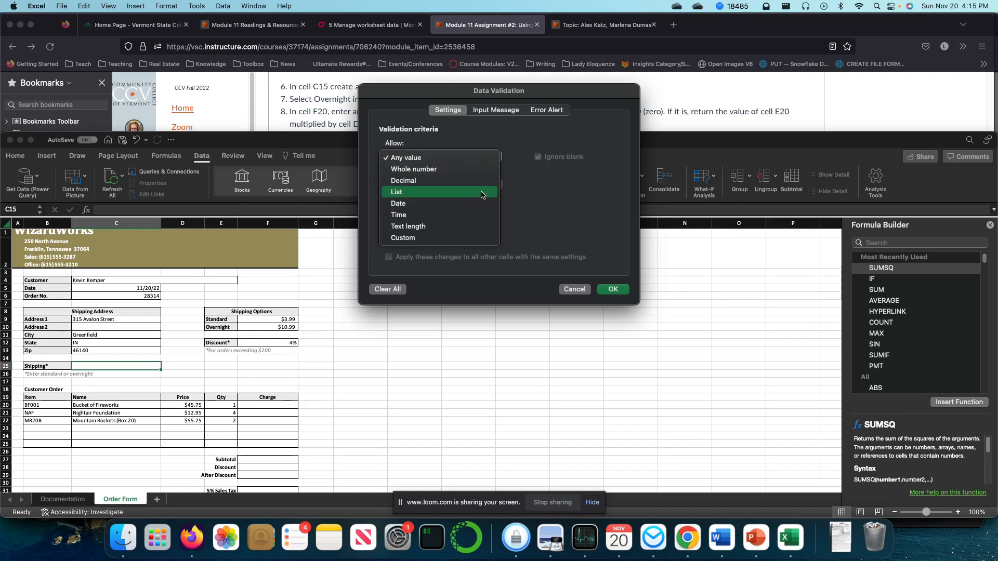
click(397, 191)
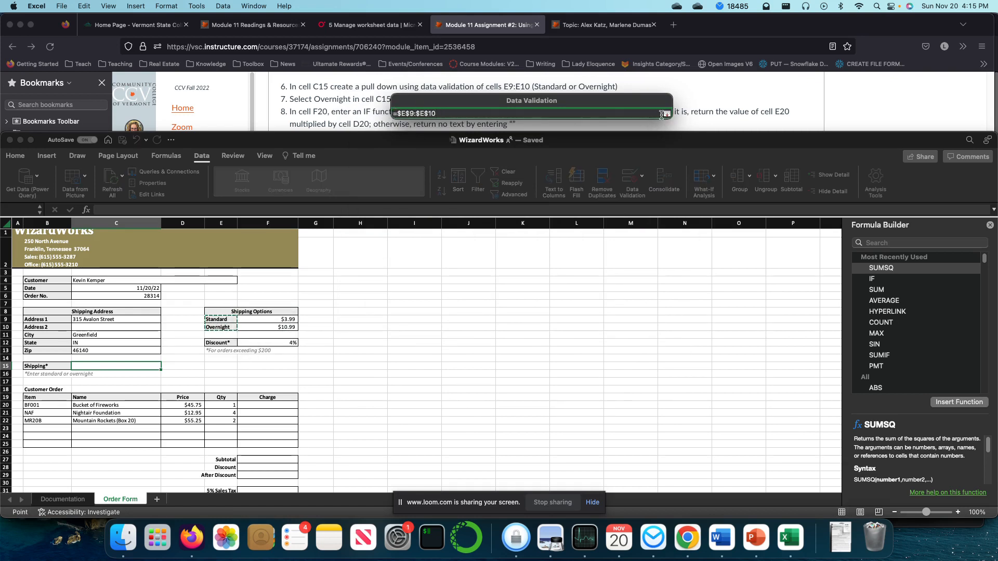
click(662, 113)
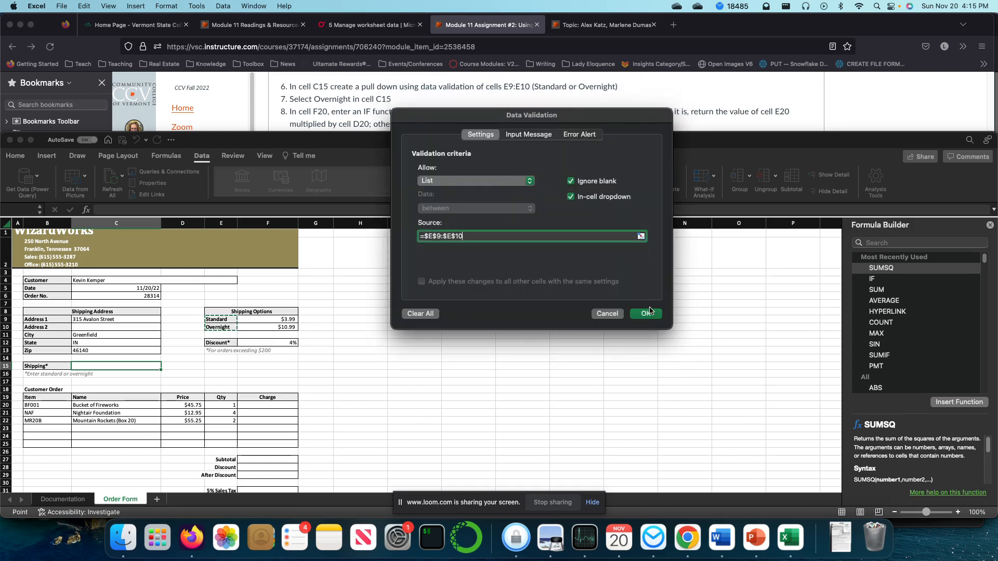
Review the Input Message and Error Alert settings, then apply the list rule to C15.
click(527, 134)
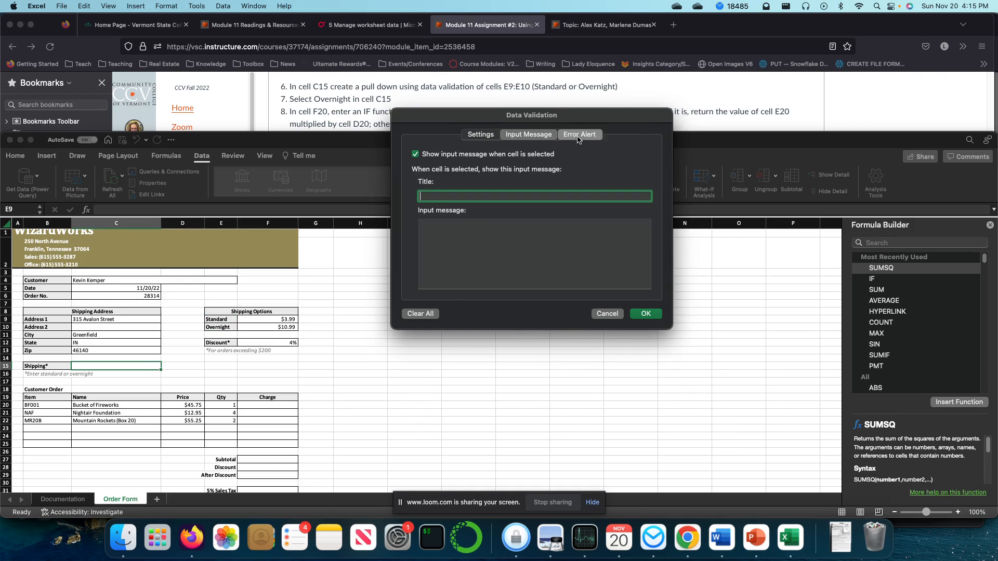
click(578, 134)
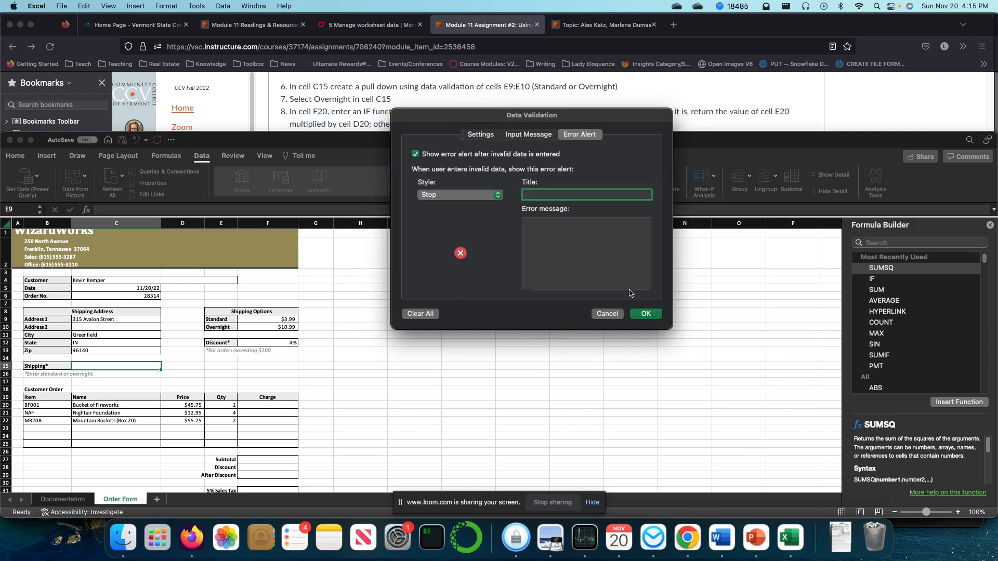
click(644, 313)
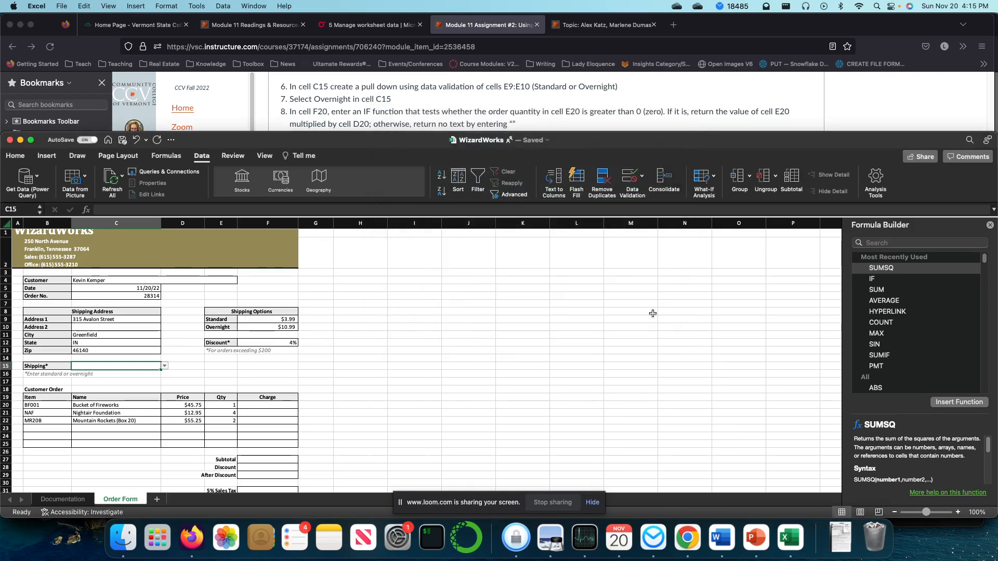
Check that C15's new drop-down opens, dismissing it without a choice.
click(164, 366)
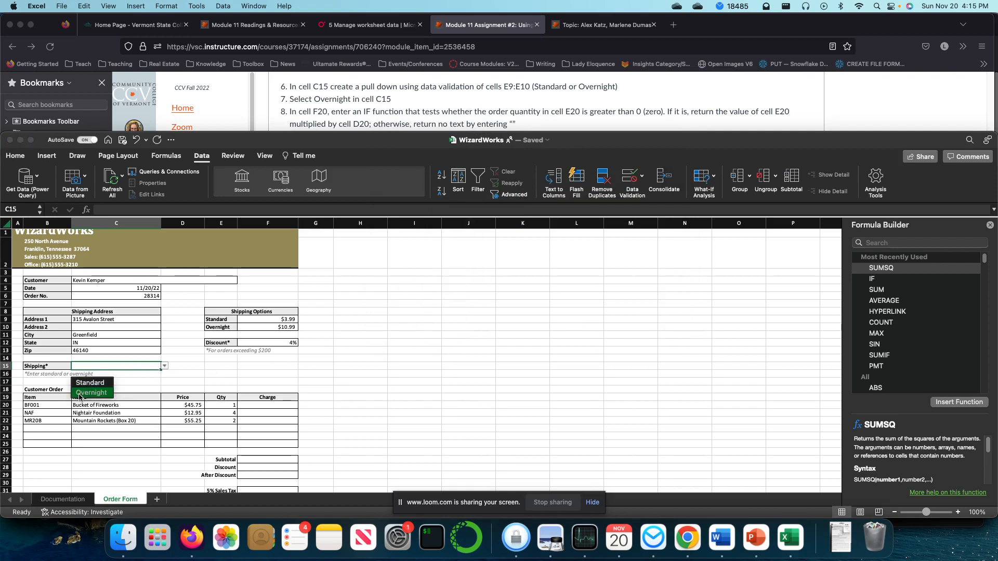
click(90, 382)
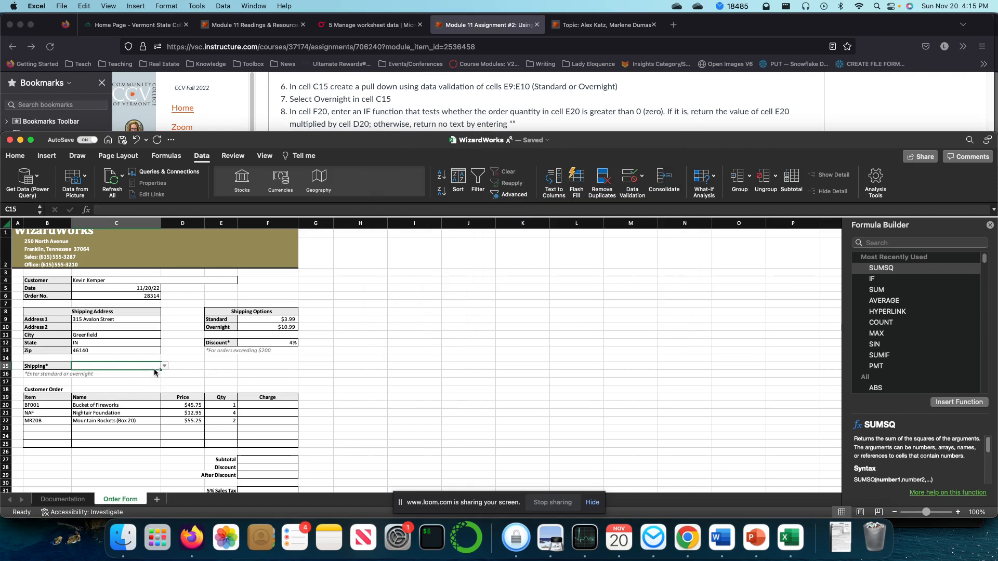
click(267, 366)
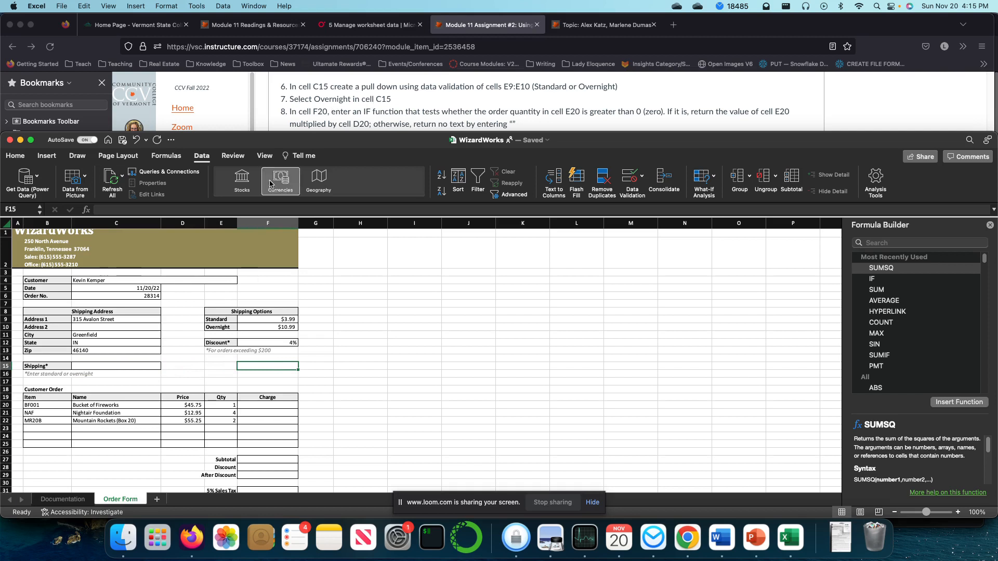
Choose Overnight from the C15 drop-down and move to the Charge cell F20.
click(164, 365)
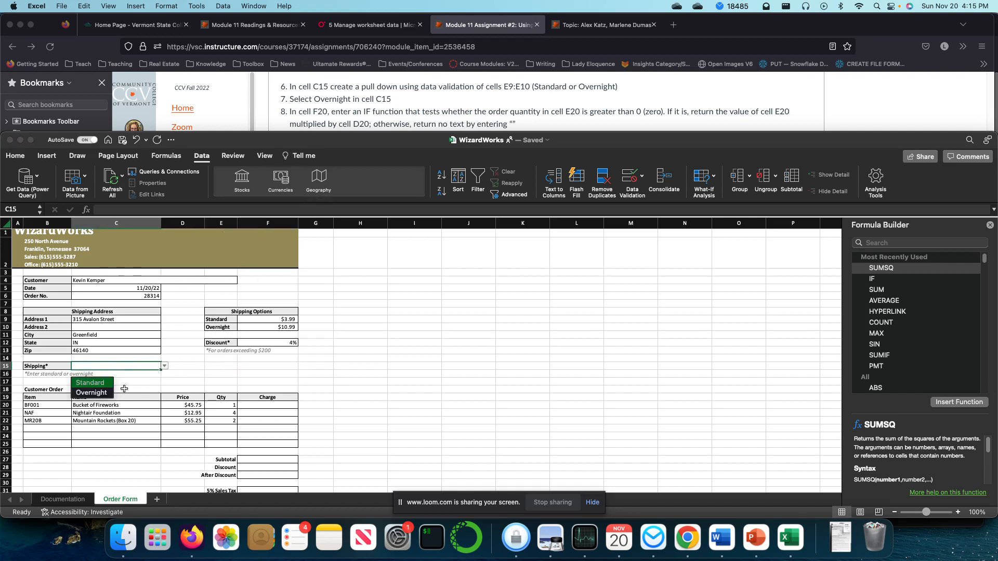
click(91, 393)
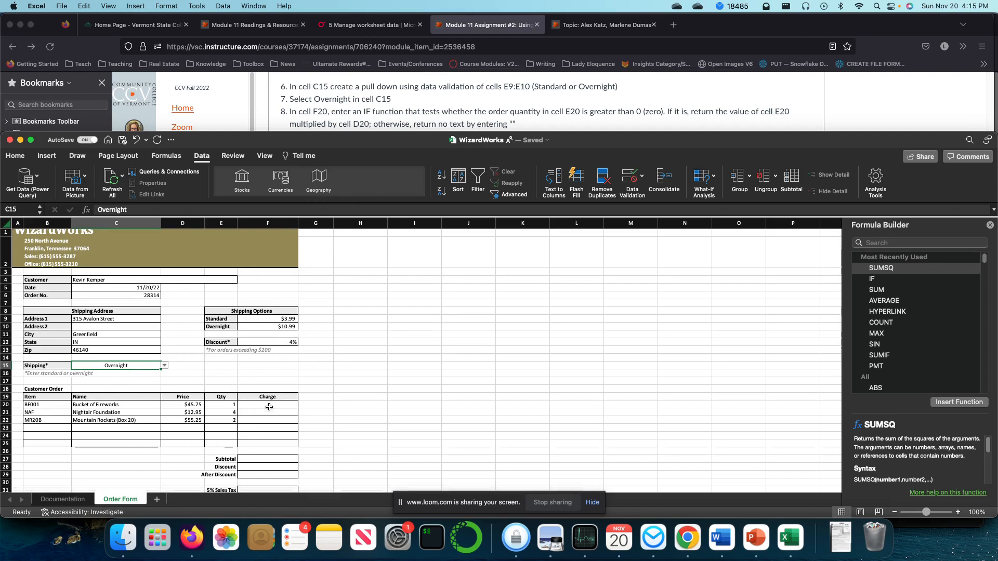
click(267, 404)
text(=)
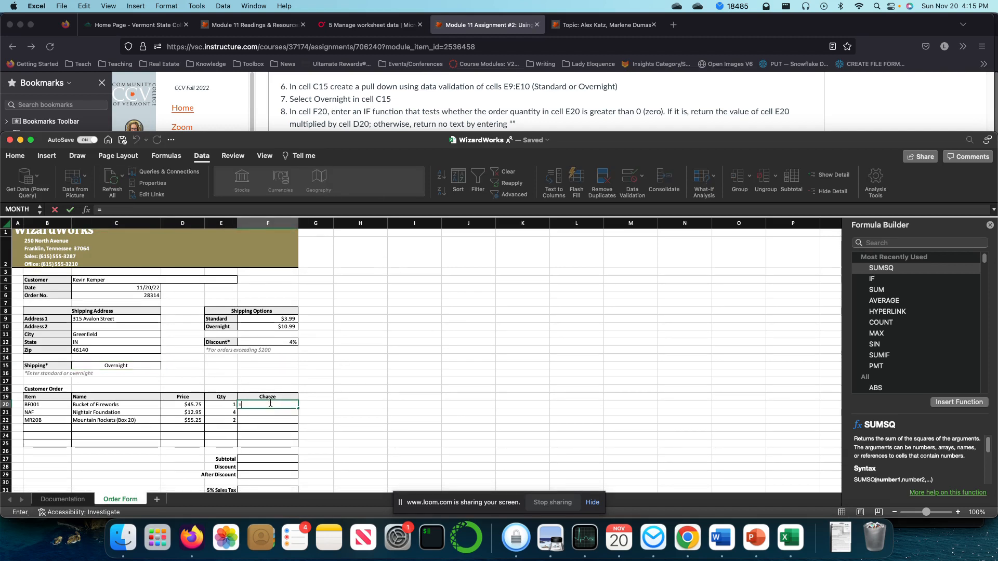
Enter =IF(E20>0,E20*D20,"") in F20 and fill it down through F22, giving $45.75, $51.80 and $110.50.
text(if)
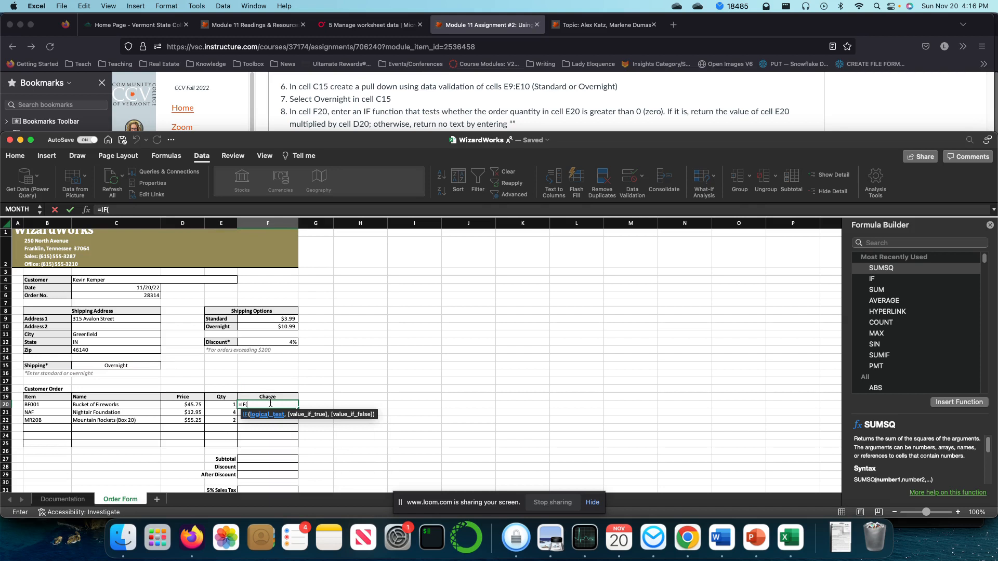
click(221, 405)
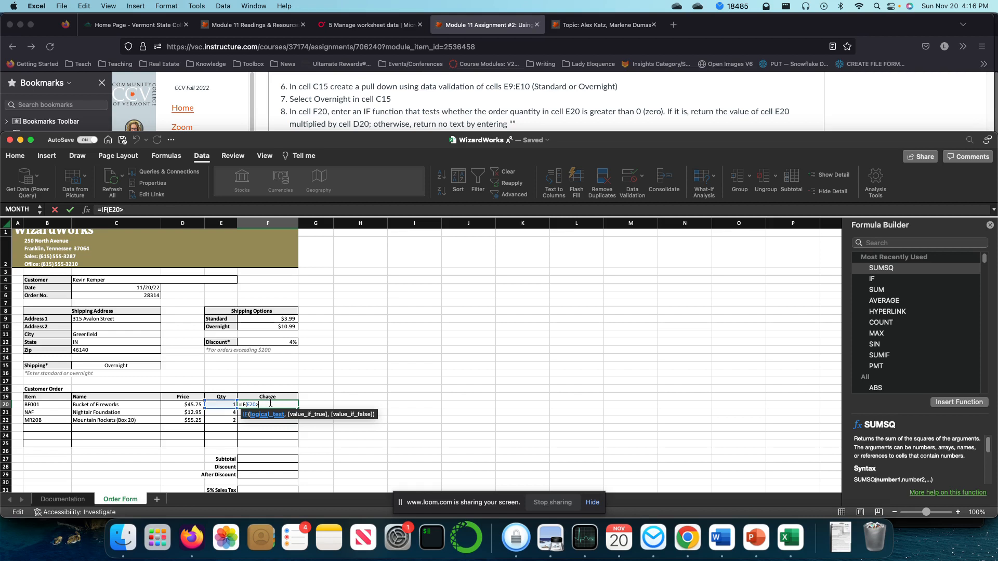
text(>0,E20)
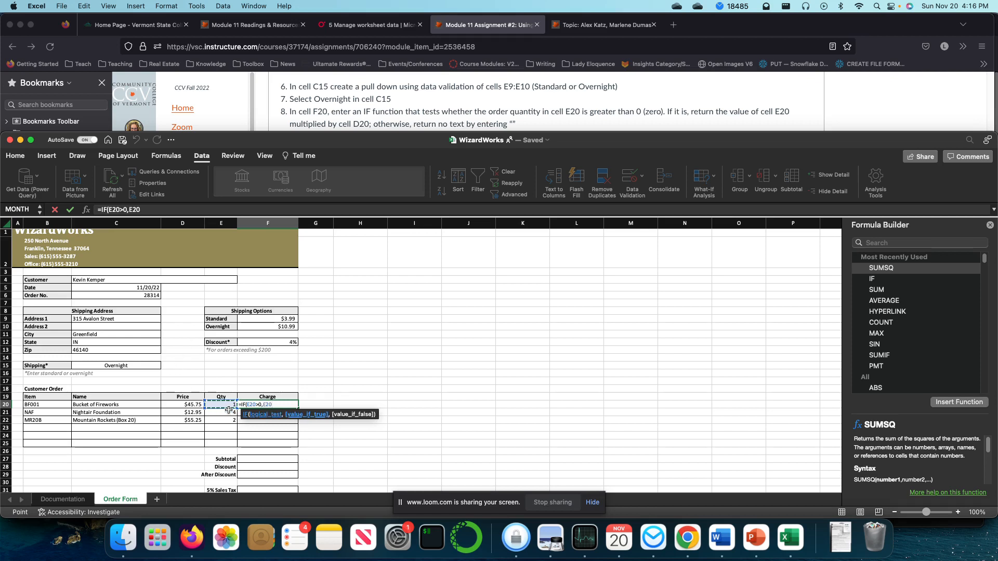
text(*)
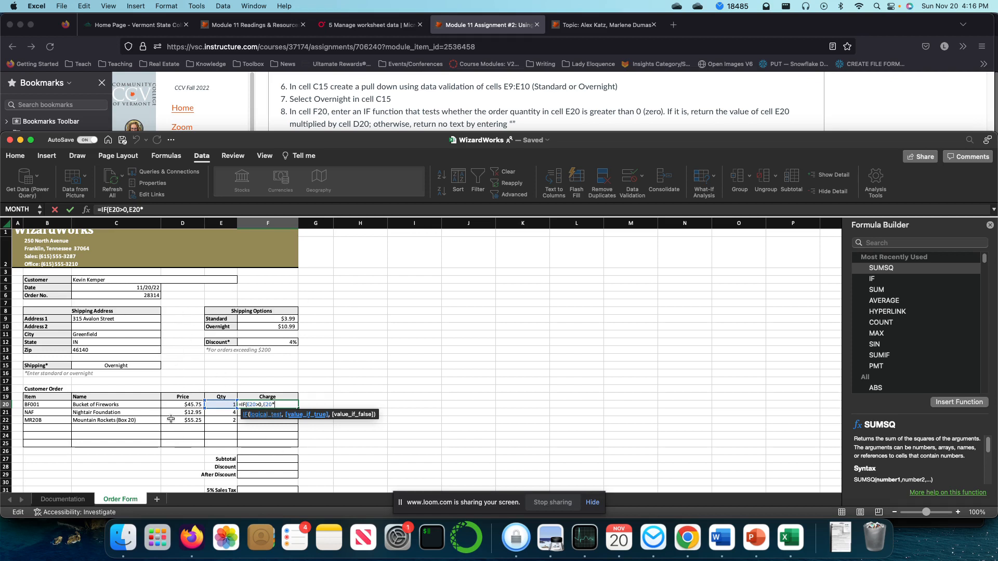
text(*D20)
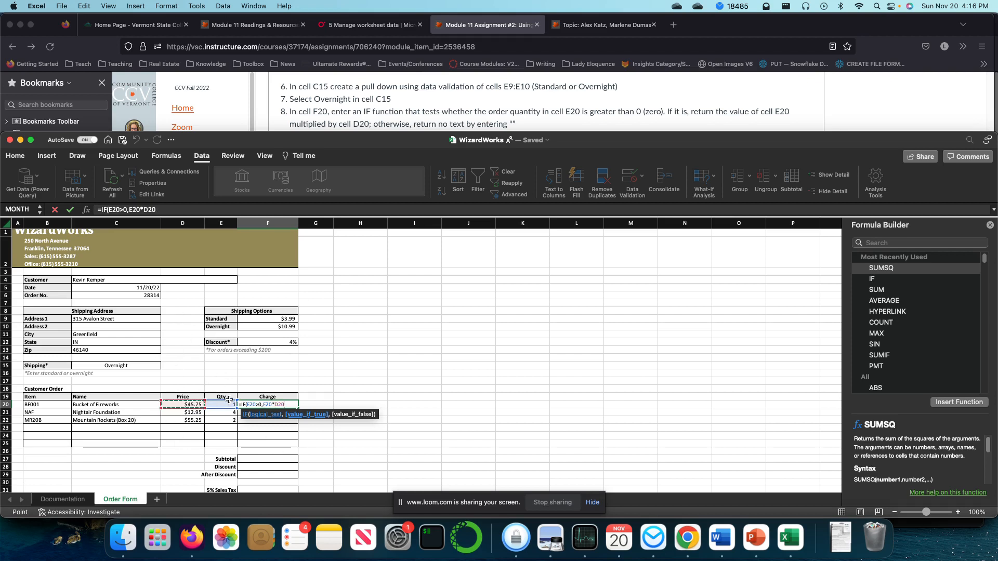
text(,)
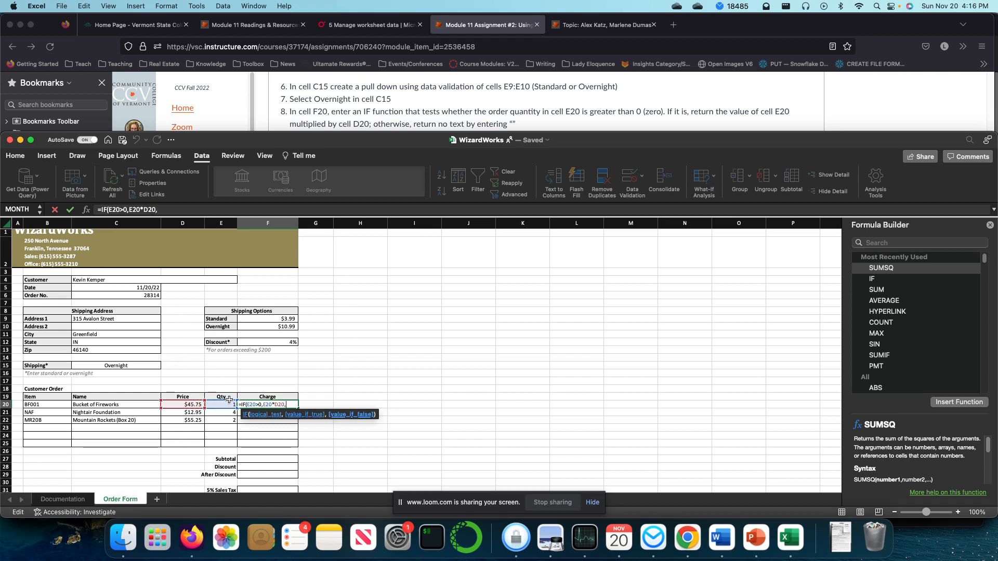
text(""))
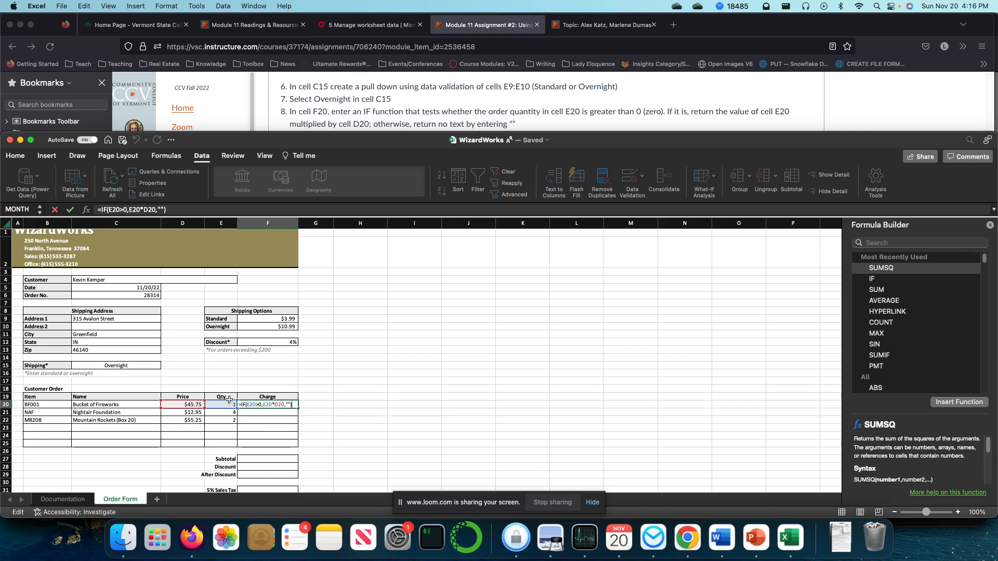
key(Return)
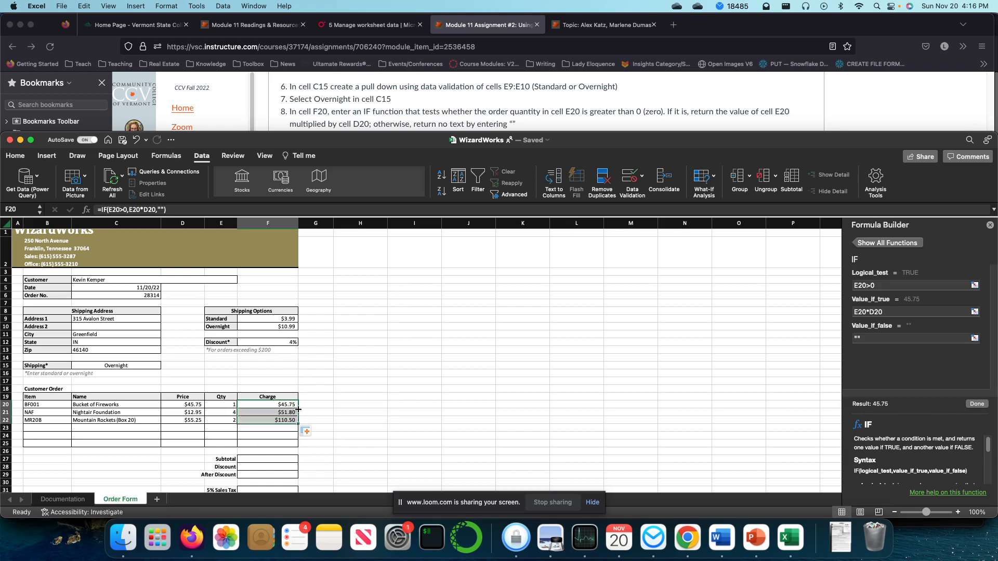
mouse_move(371, 430)
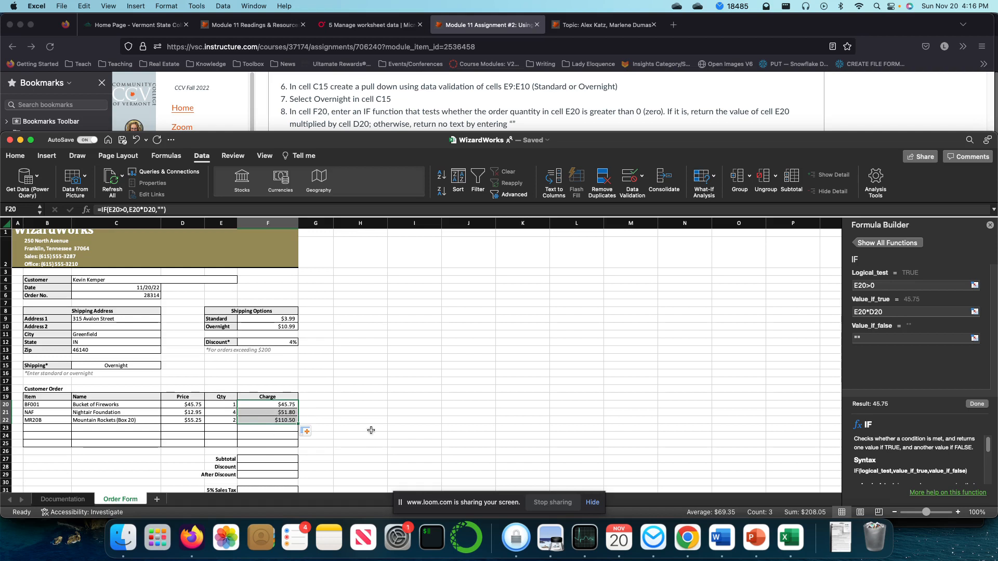
click(360, 437)
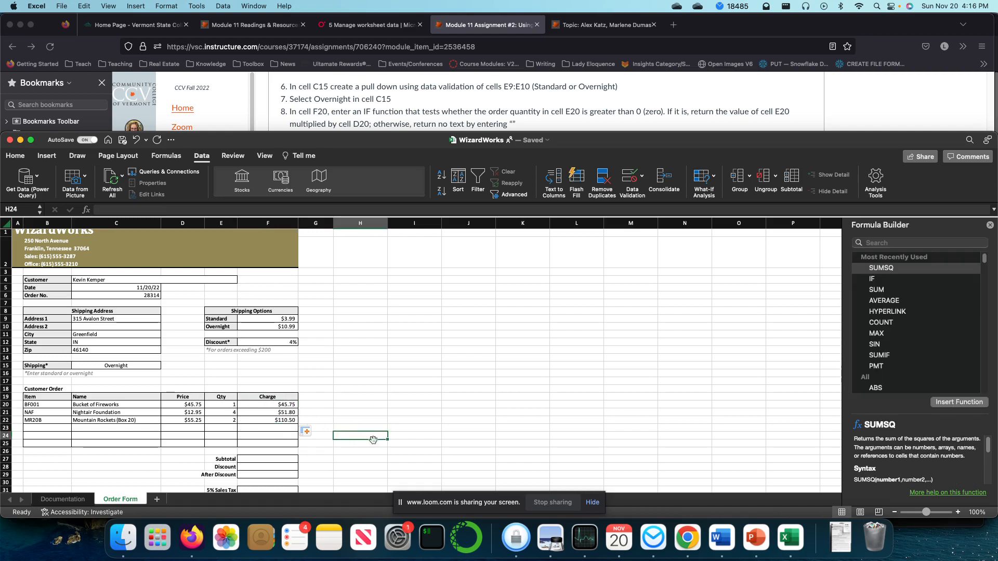
Enter =SUM(F20:F25) in the Subtotal cell F27, giving $208.05.
scroll(down, 3)
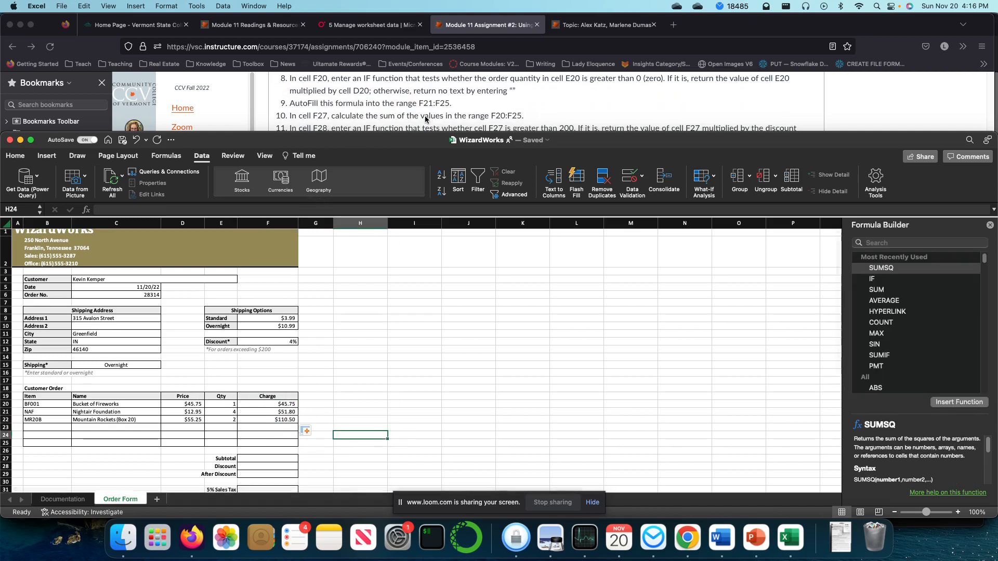
scroll(down, 3)
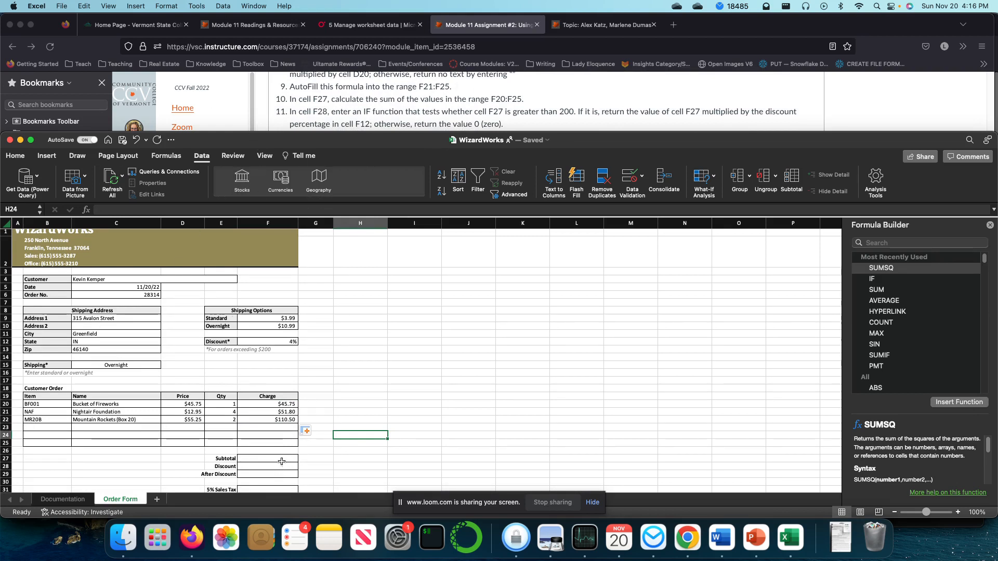
click(267, 458)
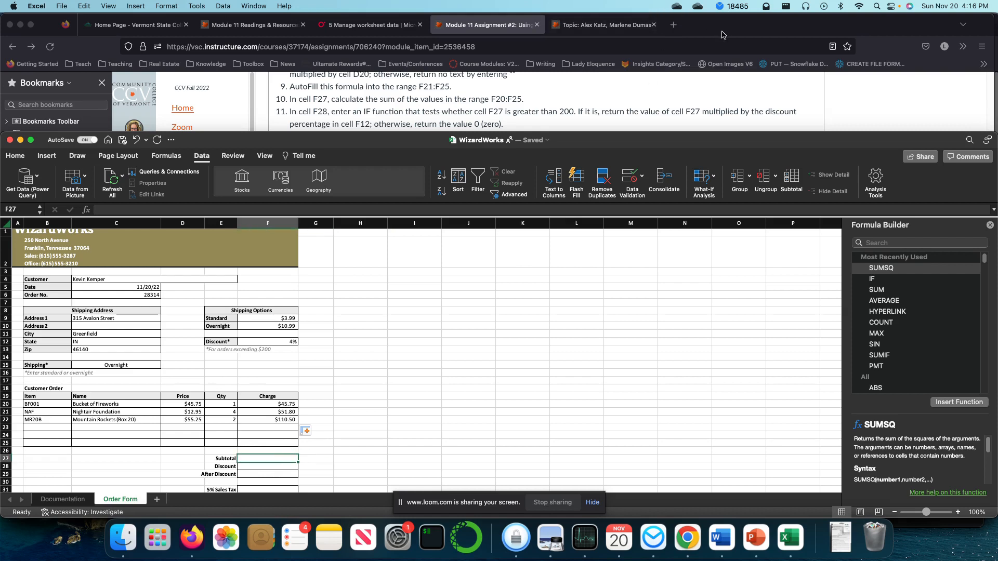
text(=sum(F20:F25)
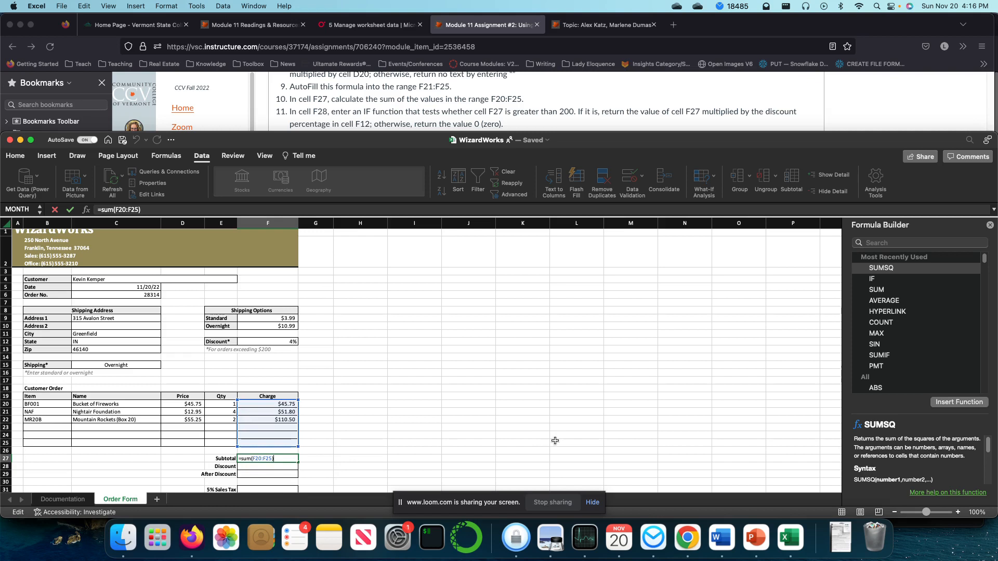
key(Return)
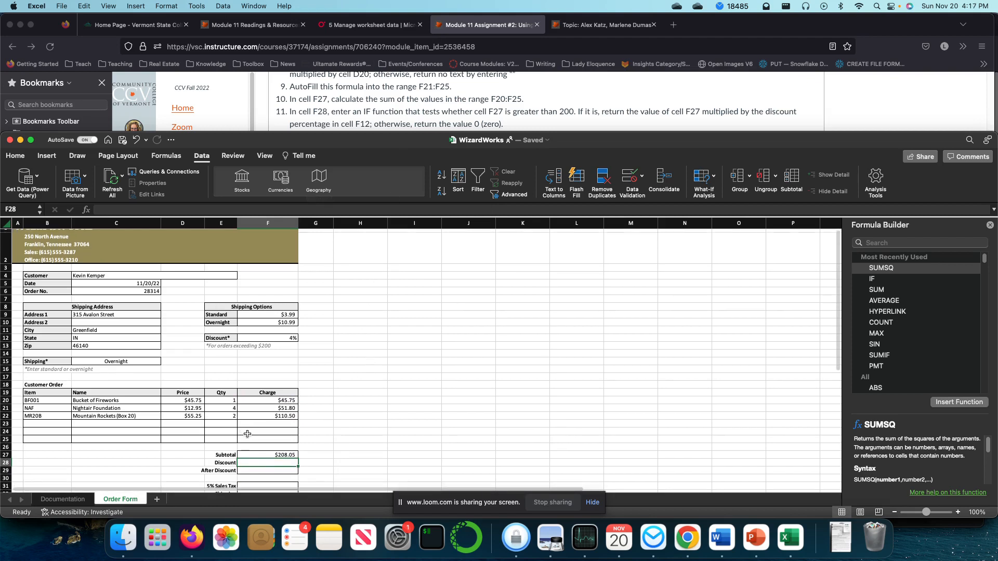
Enter an IF in F28: test F27>200, true F27*F12, false 0, giving $8.32.
text(=if)
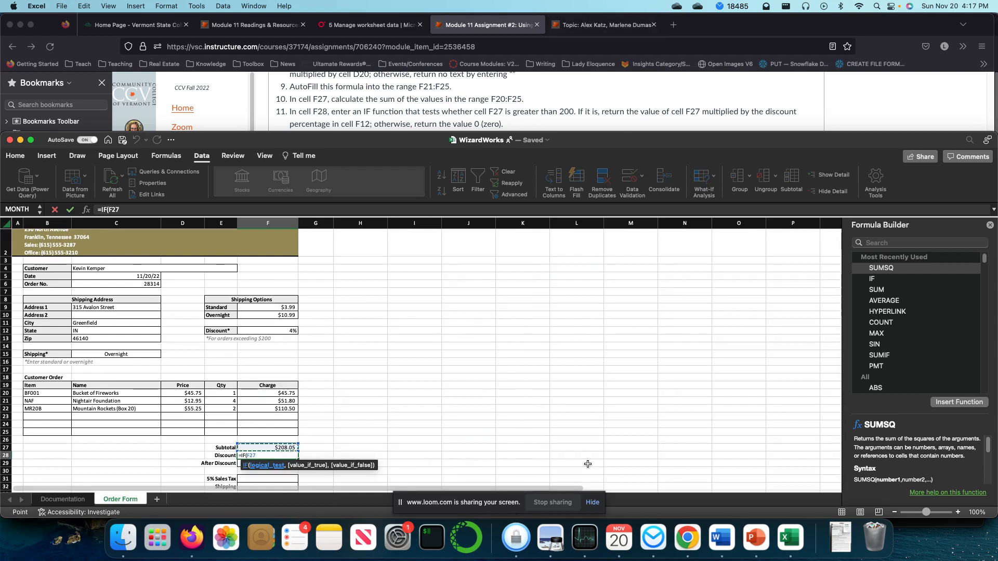
text(>2)
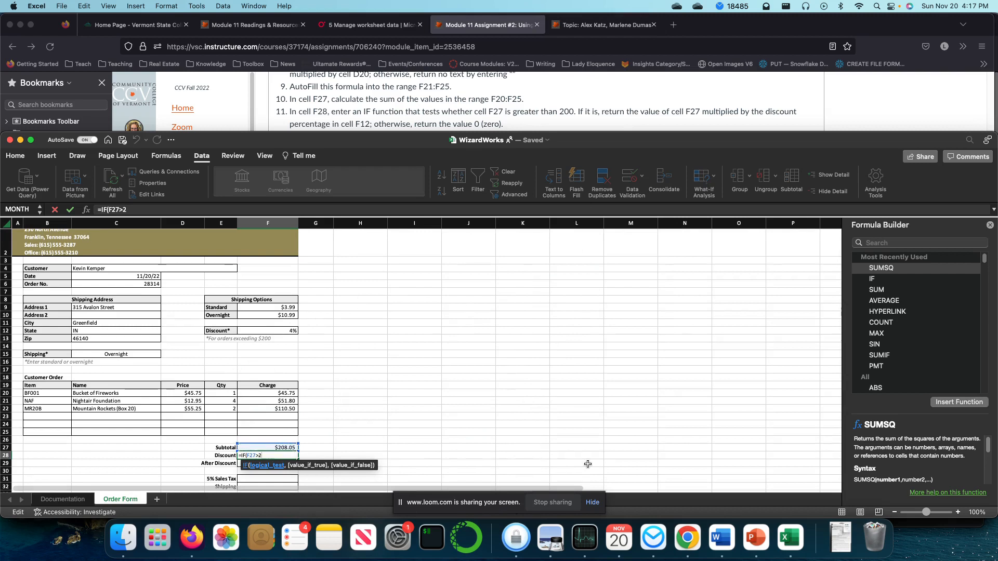
text(00,F27*)
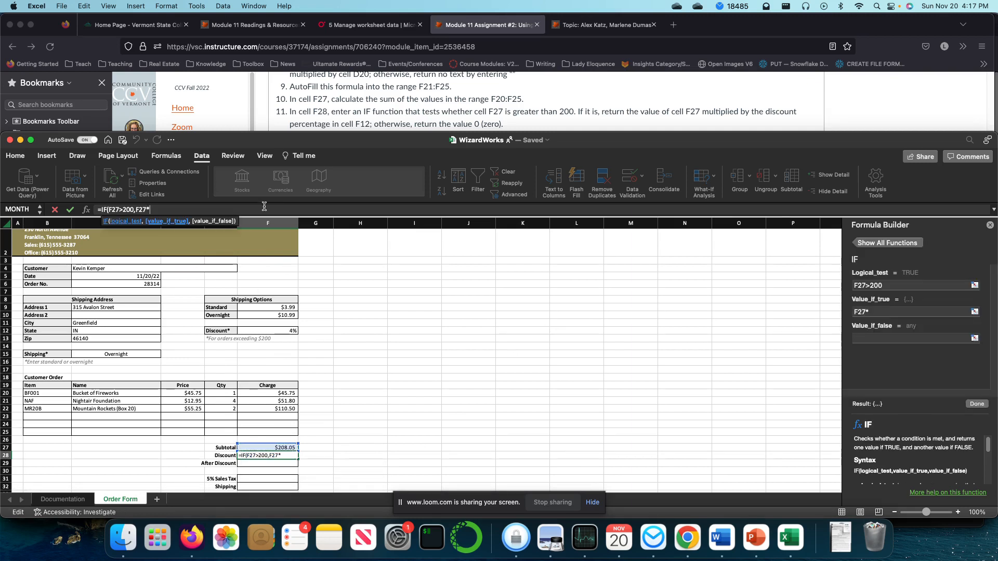
mouse_move(352, 128)
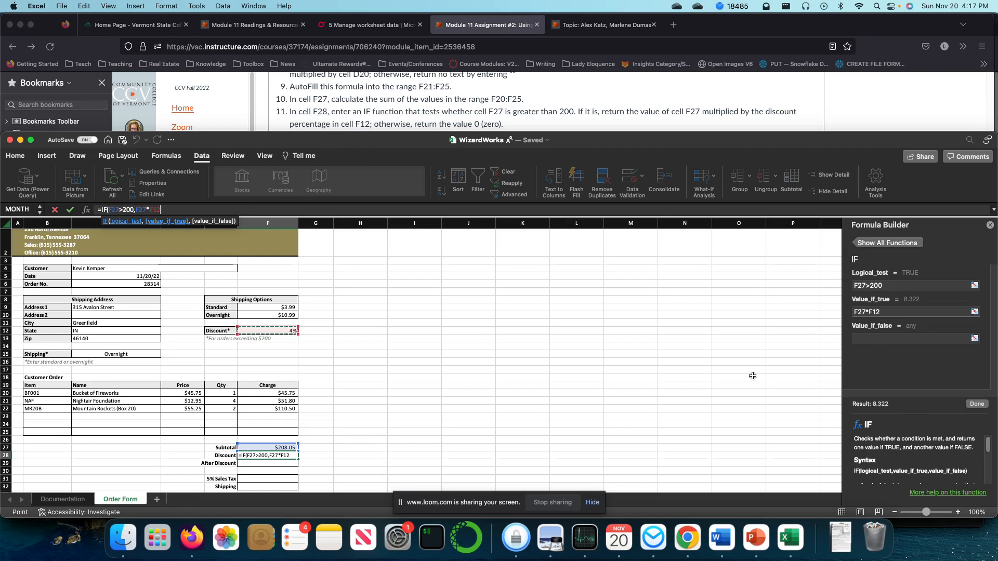
text(,)
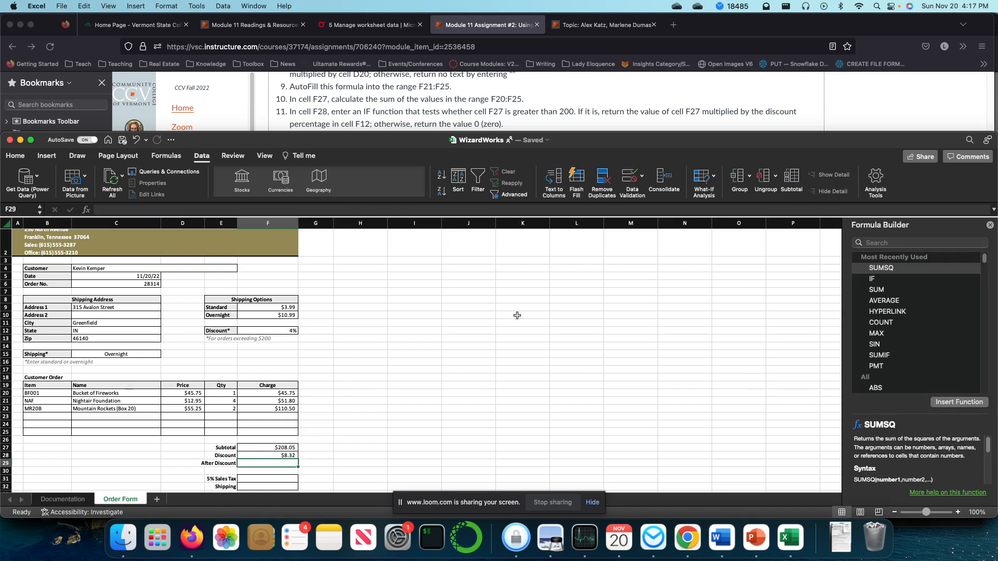
mouse_move(425, 459)
text(=)
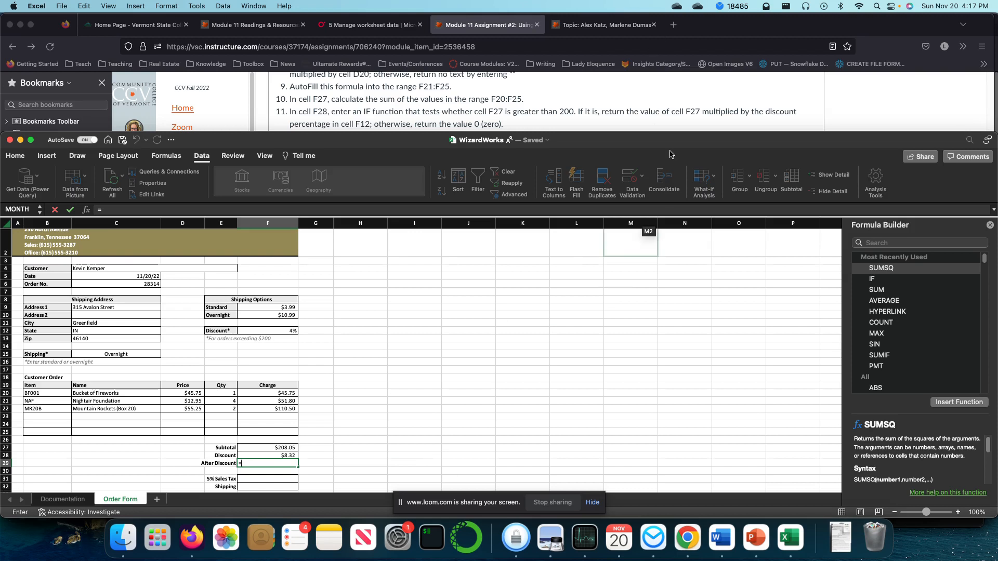
Enter =F27-F28 in the After Discount cell F29, giving $199.73.
scroll(down, 3)
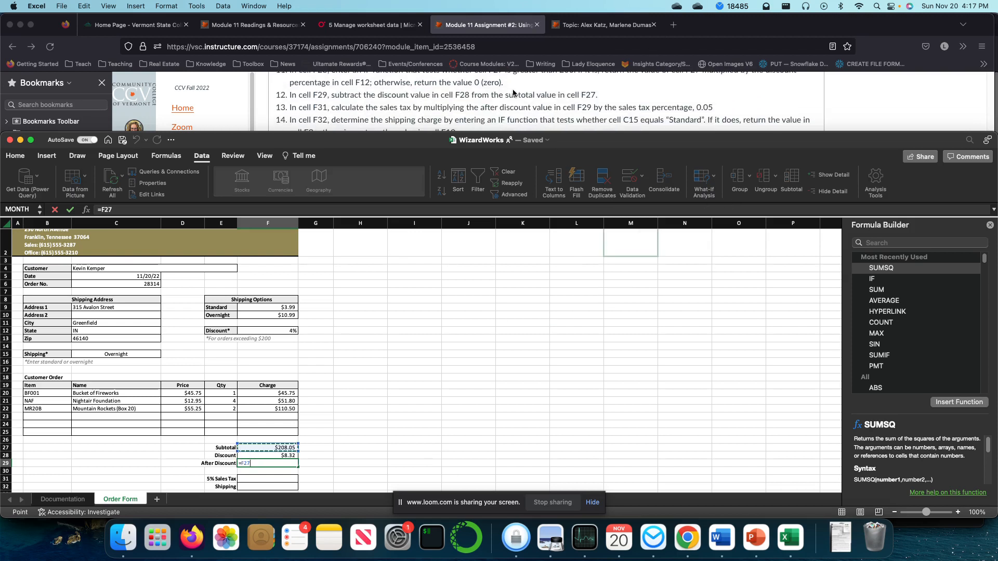
text(-)
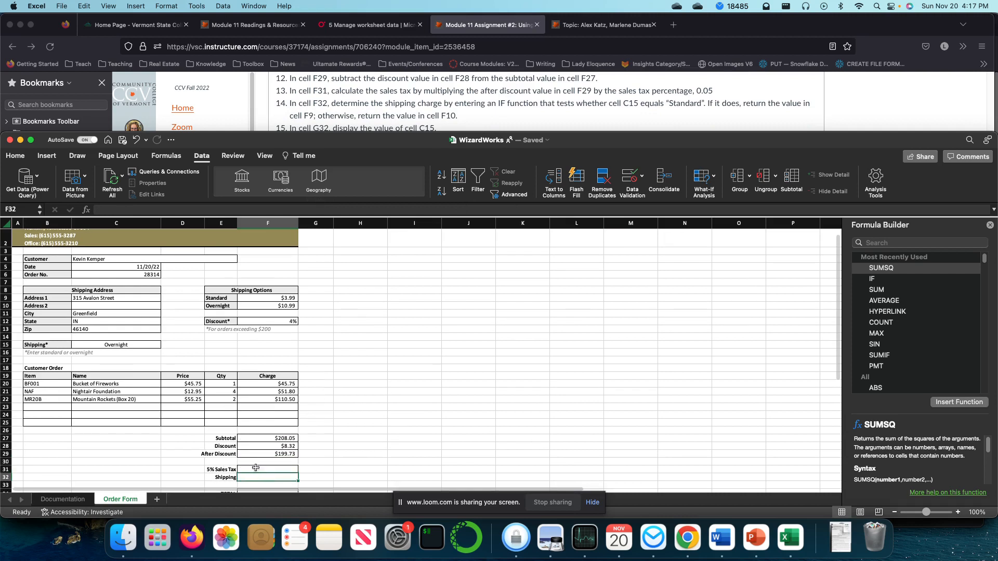
Enter =F29*0.05 in the 5% Sales Tax cell F31, giving $9.99.
click(267, 469)
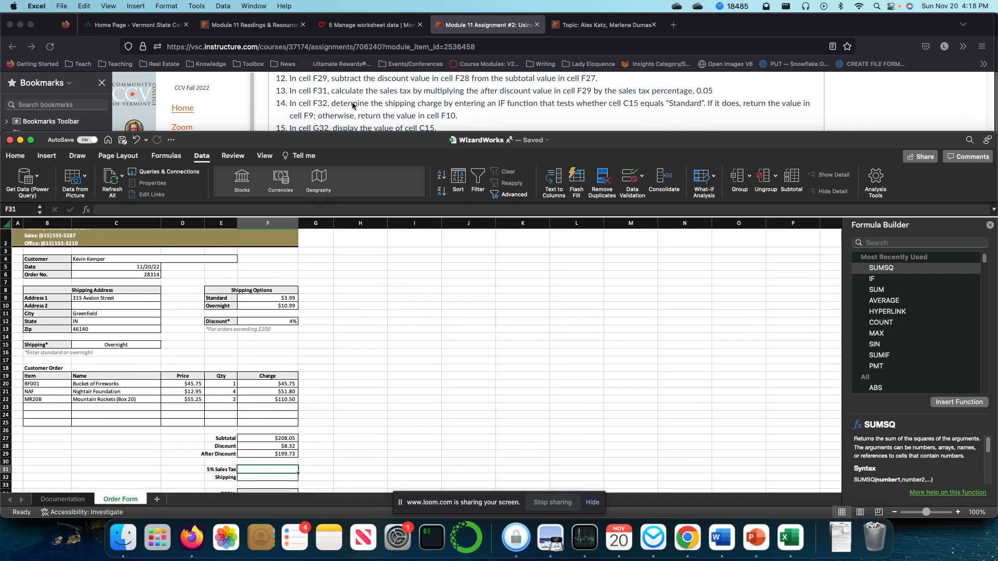
mouse_move(484, 102)
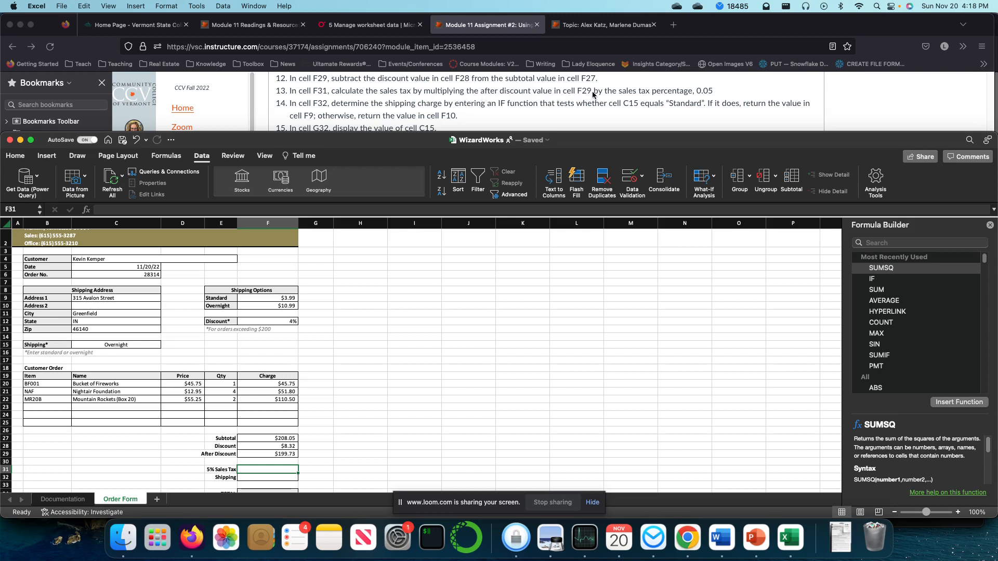
mouse_move(331, 384)
text(=F29*)
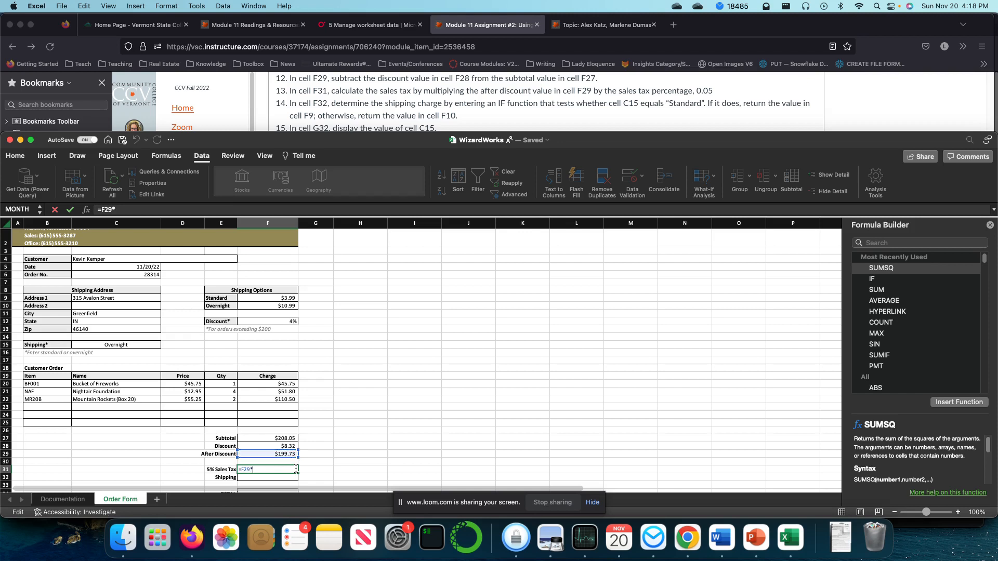
text(0.)
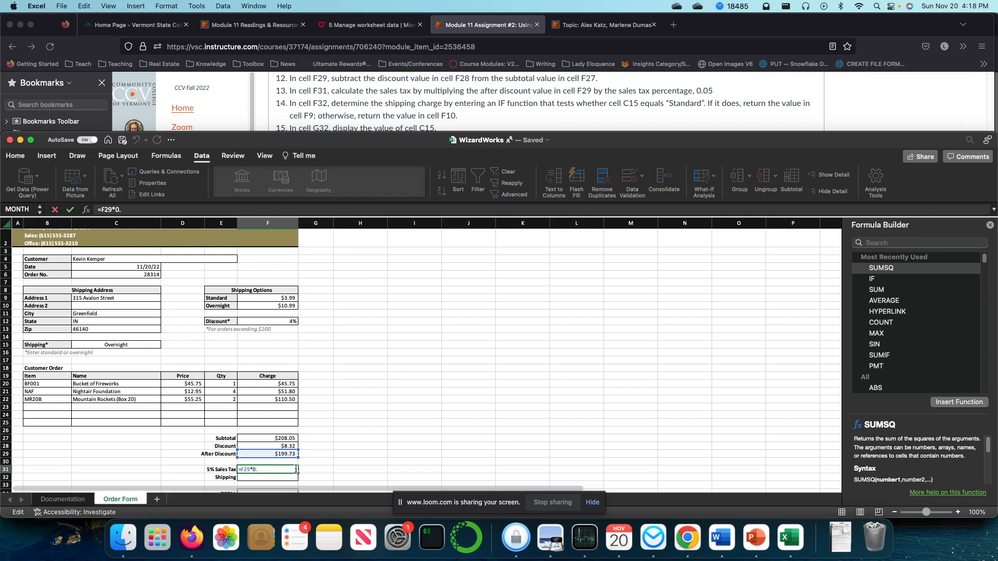
text(05)
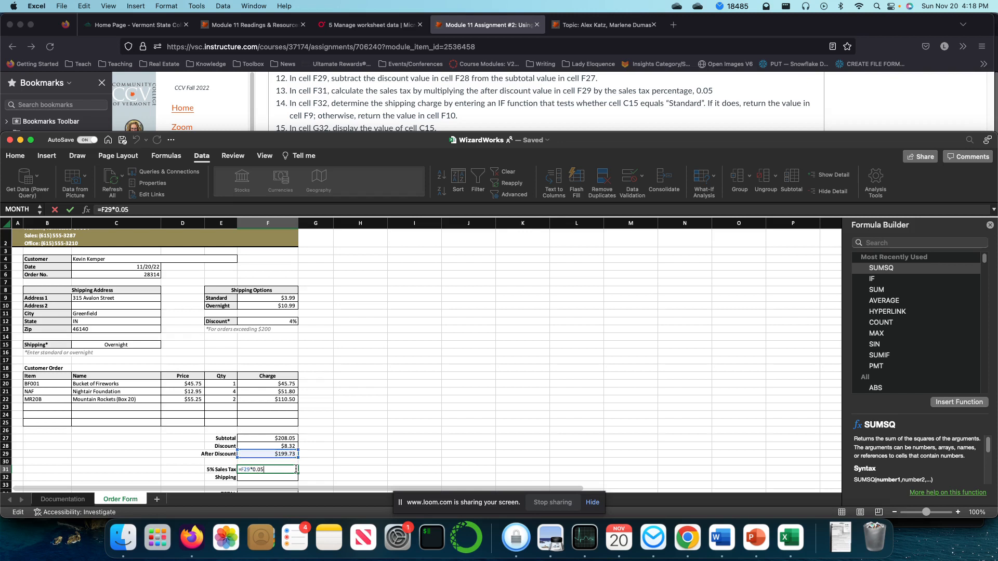
key(Return)
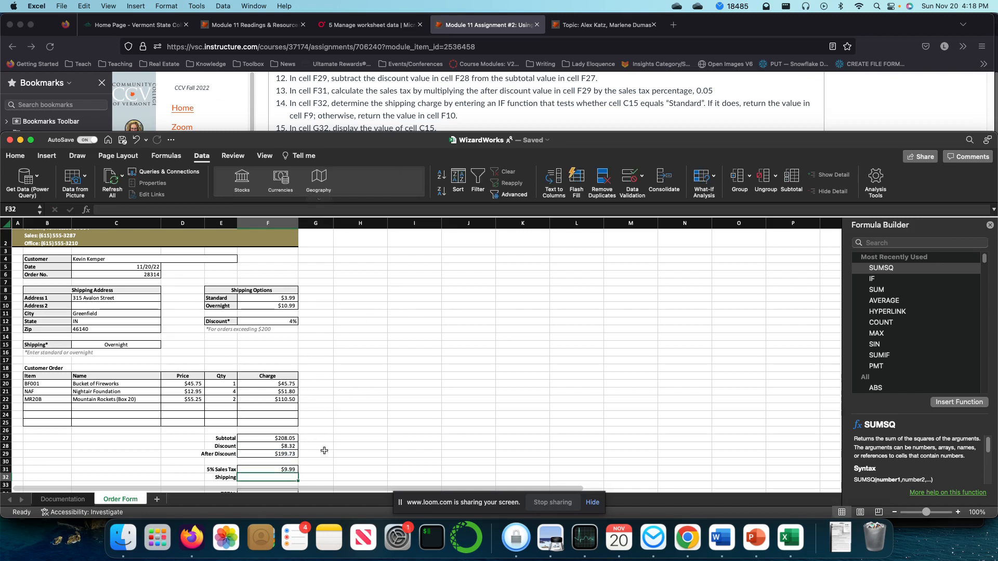
Enter =C15 in the Shipping cell F32 so it reads Overnight.
scroll(down, 3)
text(=C15)
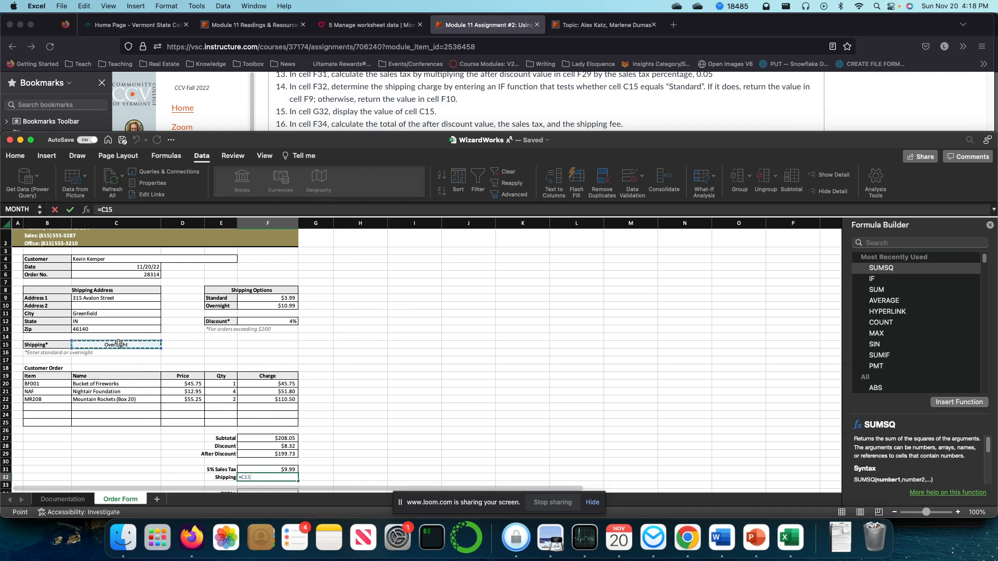
key(Return)
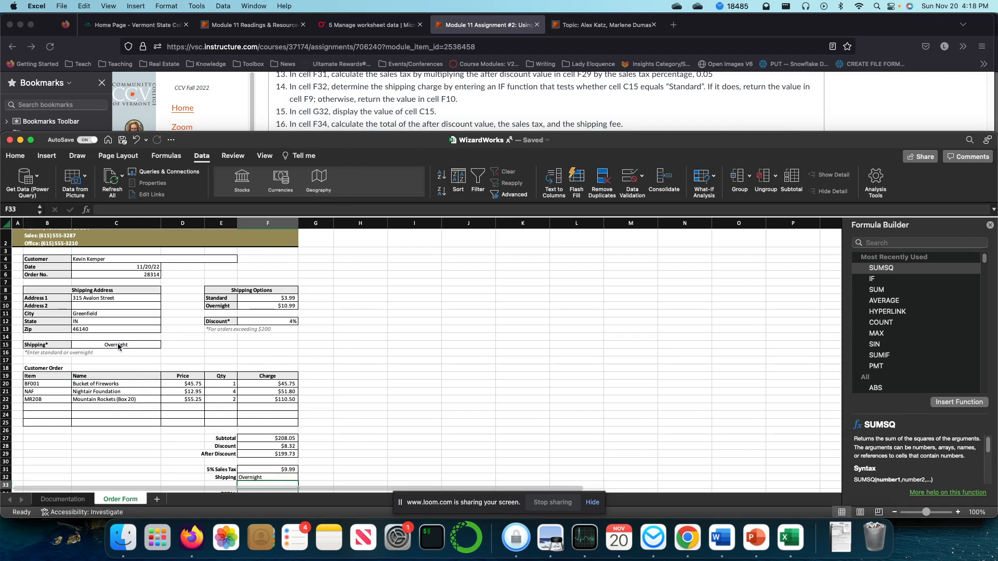
scroll(down, 3)
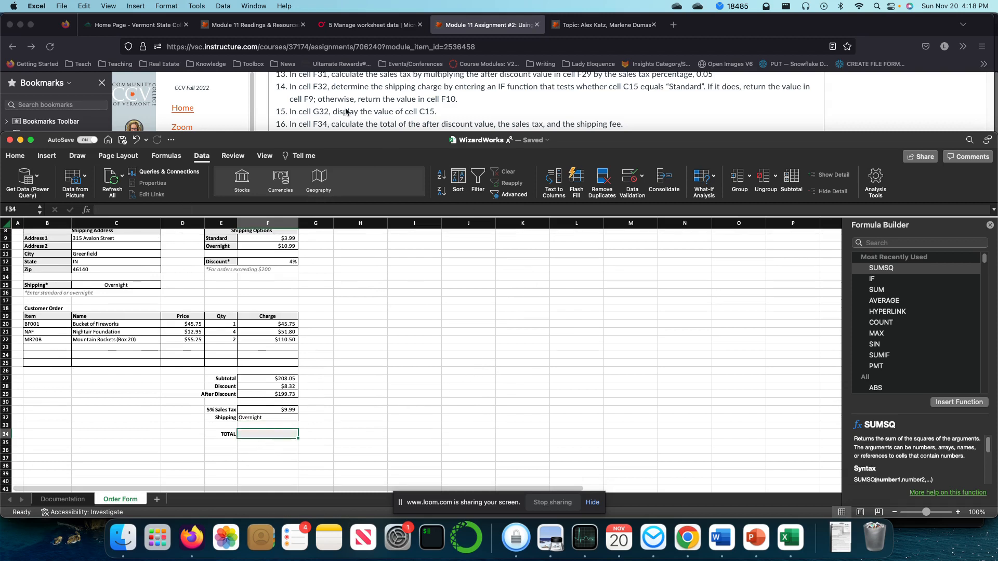
Enter =F29+F31+F32 in the TOTAL cell F34, which shows #VALUE!
scroll(down, 3)
text(=F29+)
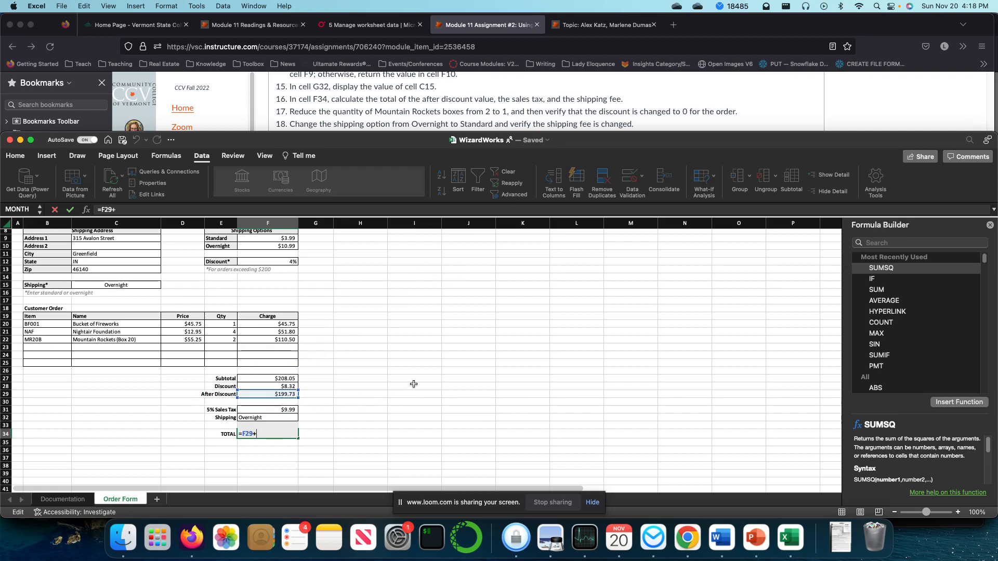
click(267, 409)
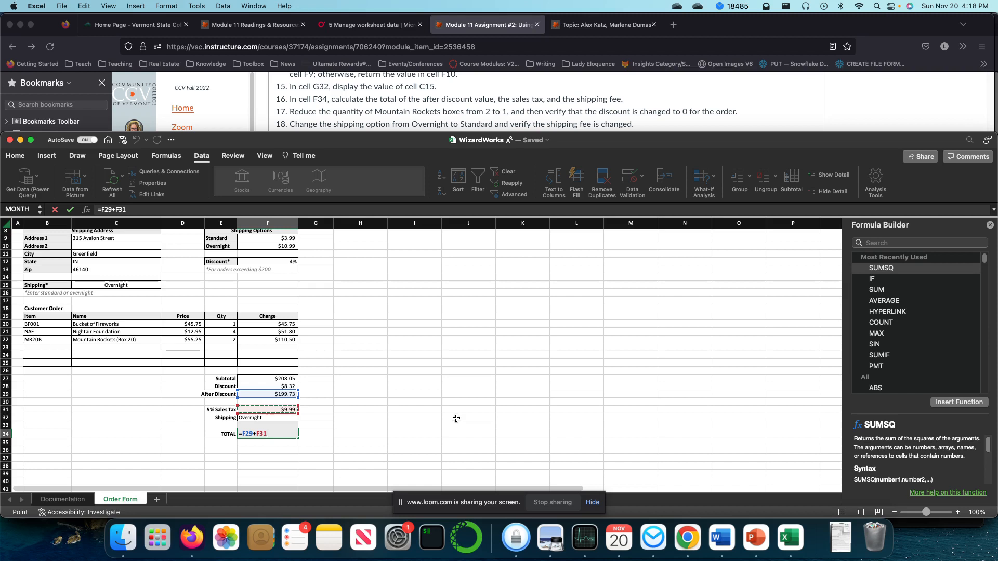
text(+)
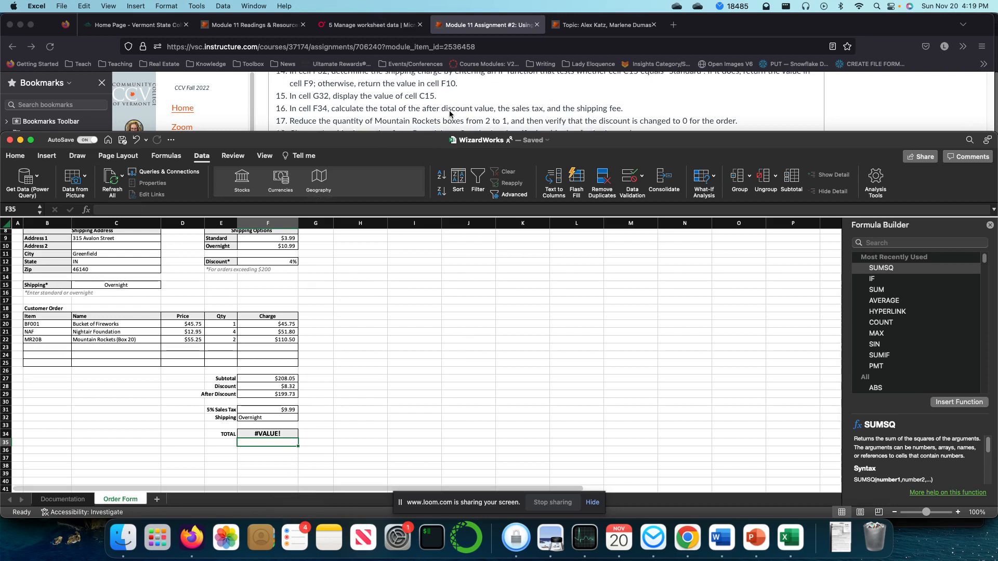
scroll(up, 3)
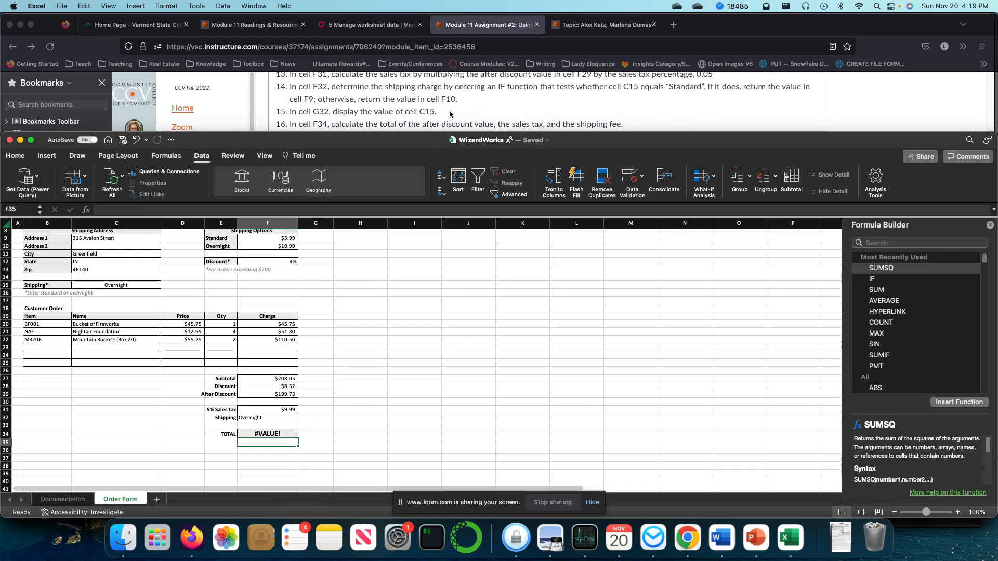
scroll(up, 3)
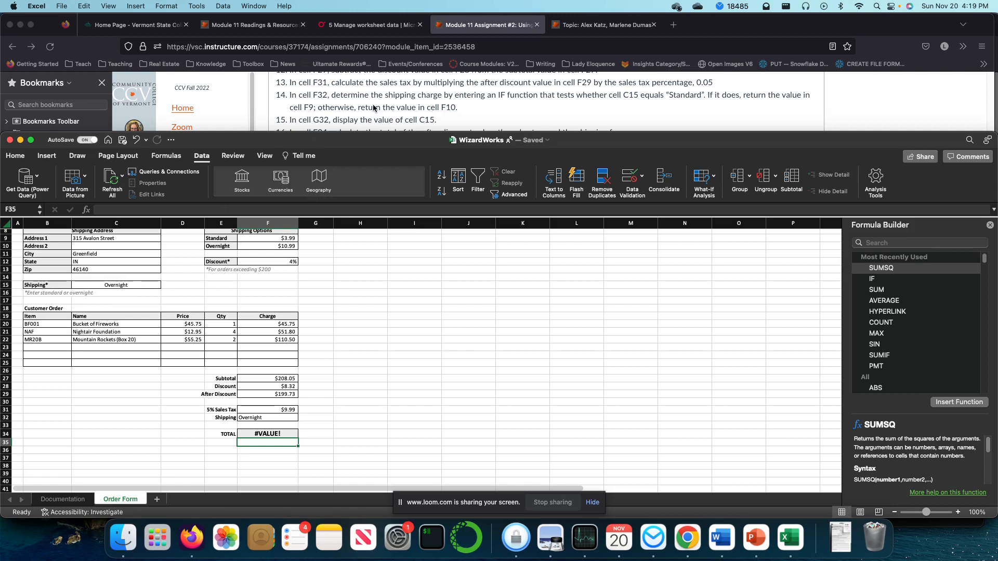
mouse_move(227, 376)
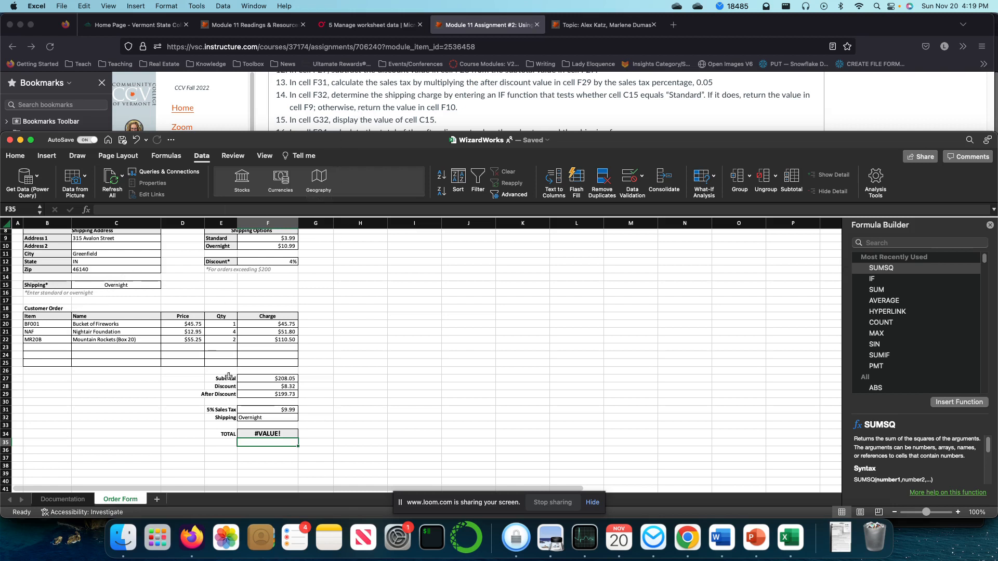
Inspect F32's formula and the C15 shipping choice, then select F32 to begin a new formula with =.
click(267, 417)
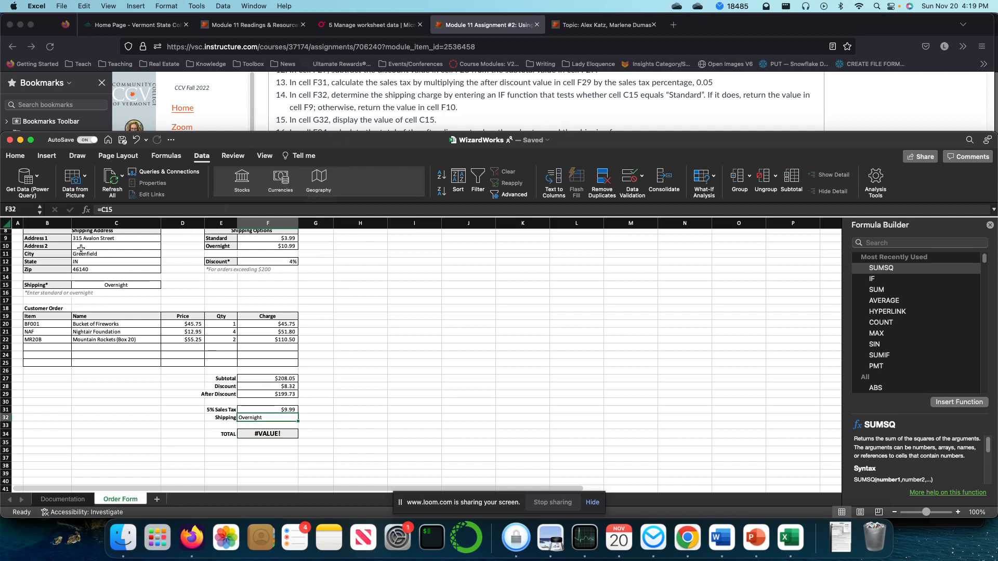
click(116, 284)
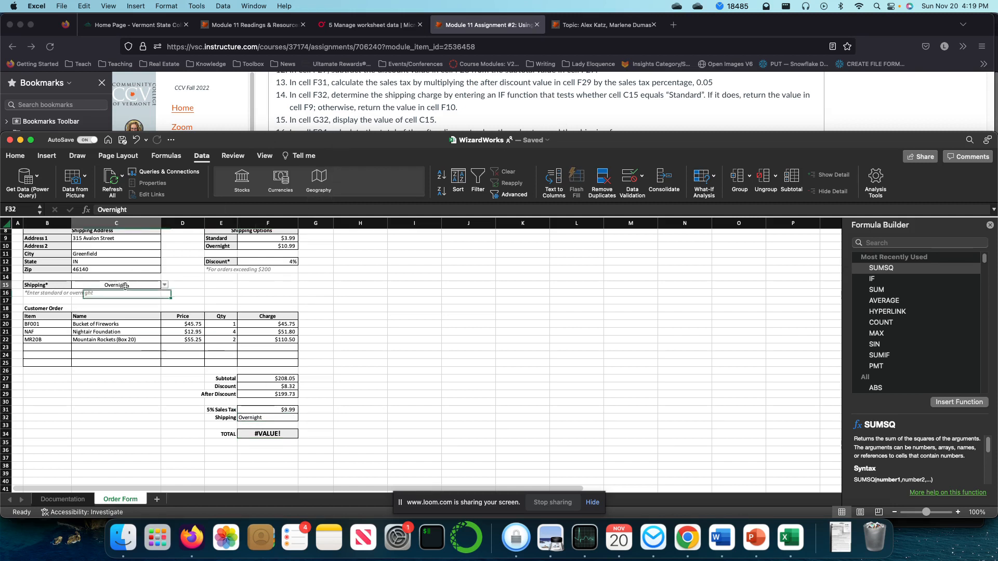
click(116, 285)
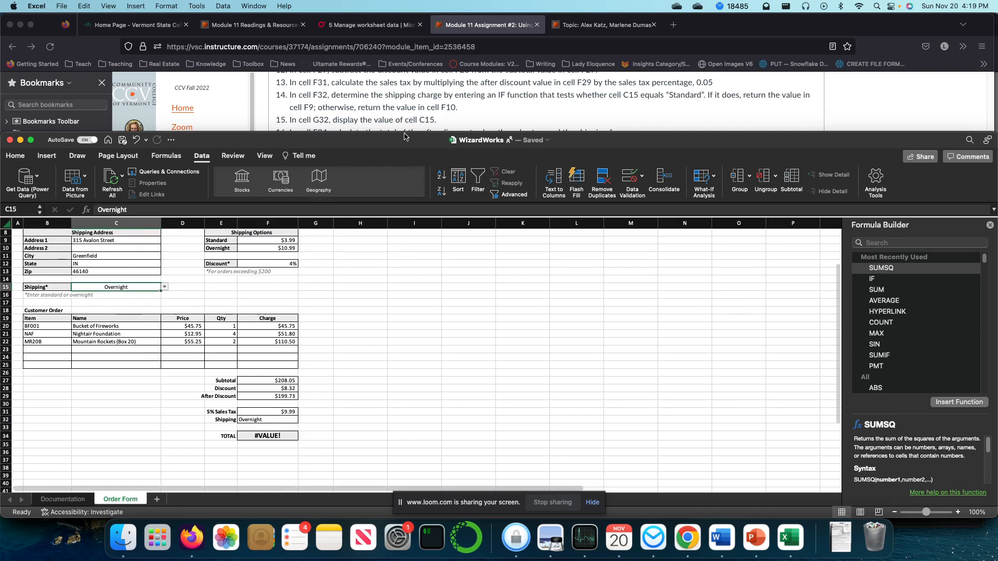
scroll(up, 3)
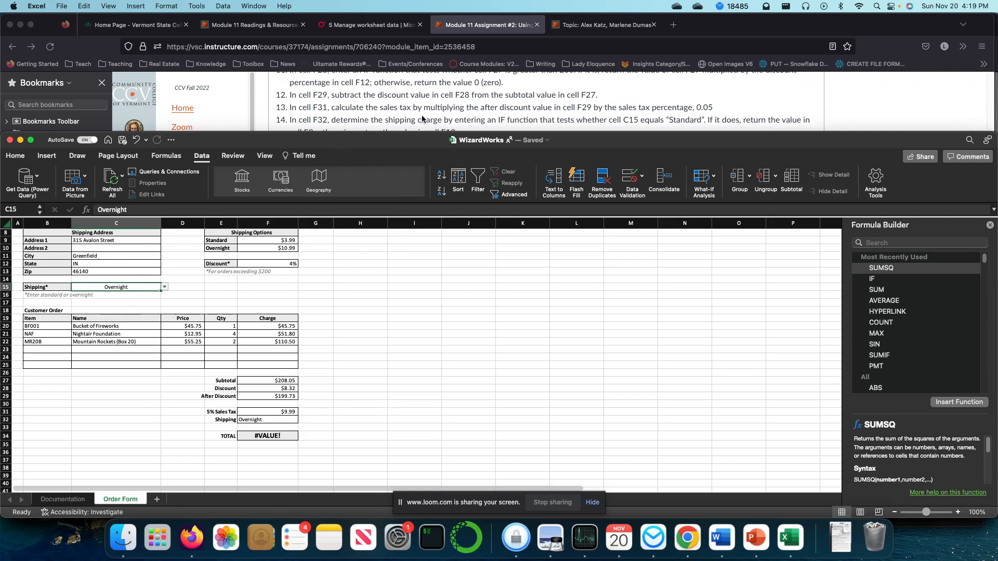
scroll(up, 3)
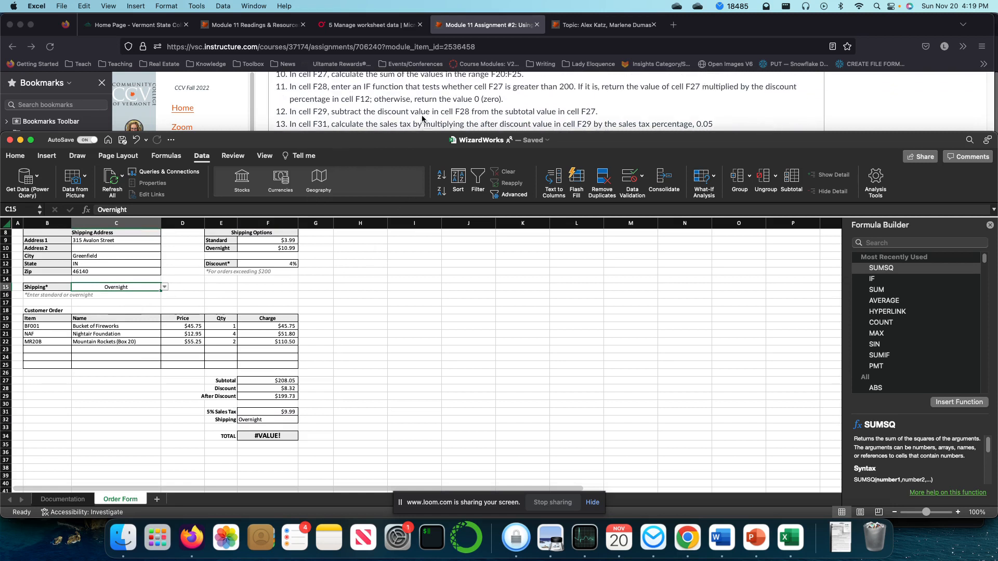
scroll(down, 3)
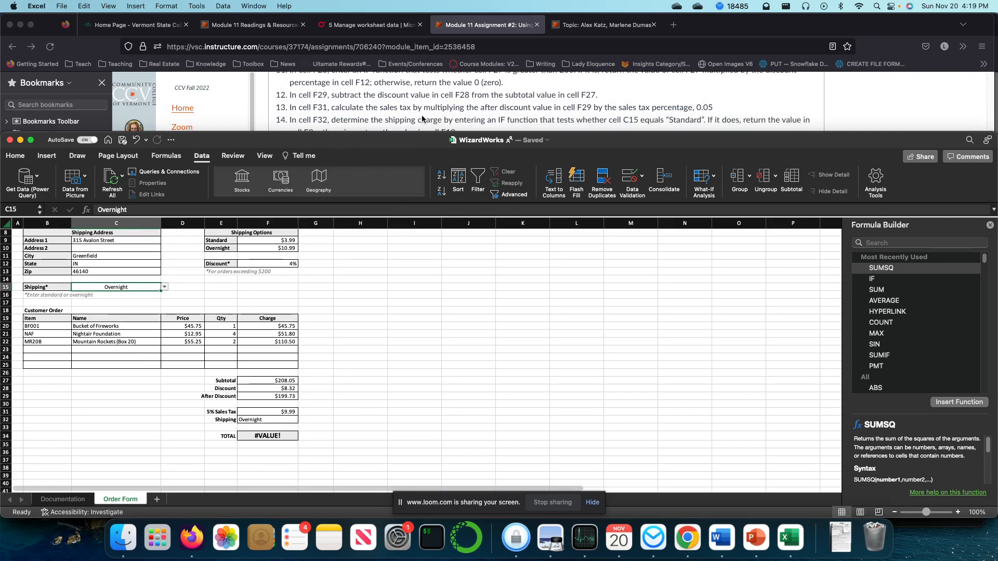
scroll(down, 3)
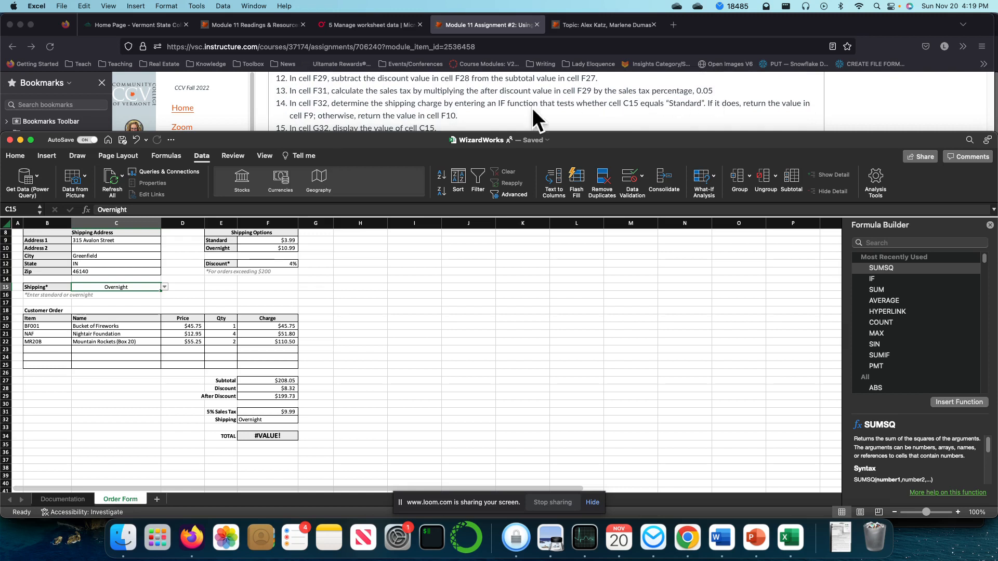
click(267, 420)
text(=)
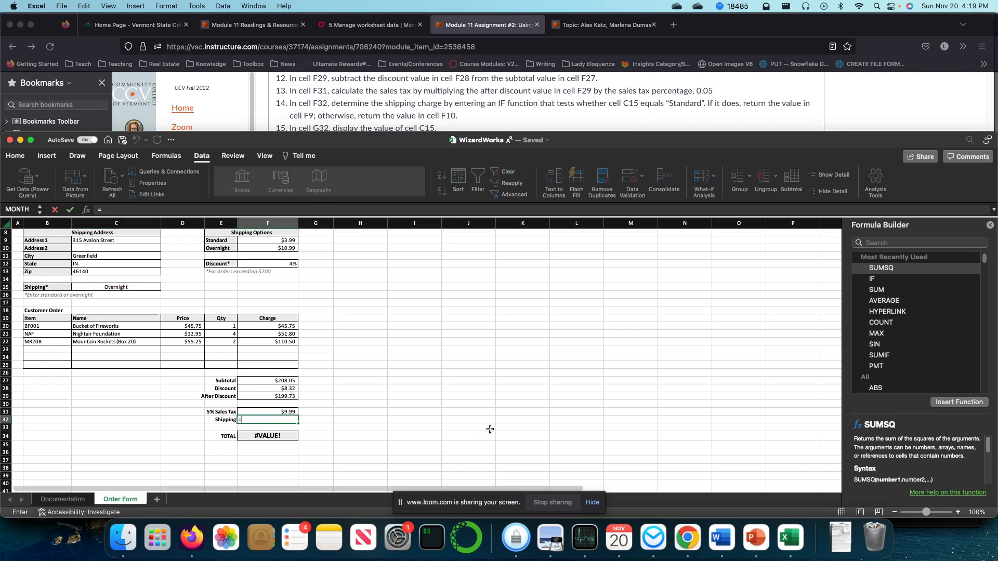
mouse_move(327, 419)
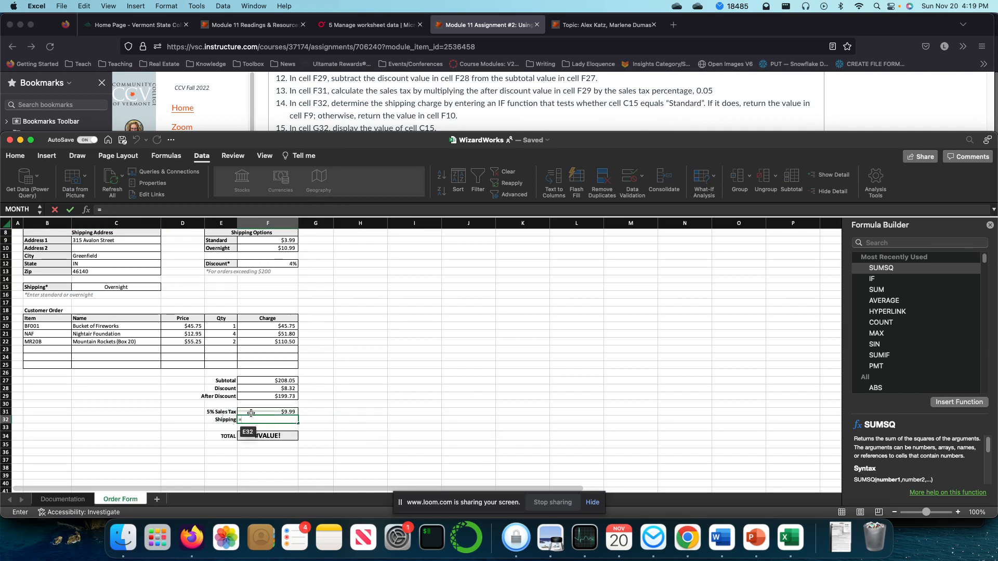
Enter =IF(C15="Standard",F9,F10) in F32 so Standard shipping charges $3.99.
text(=if)
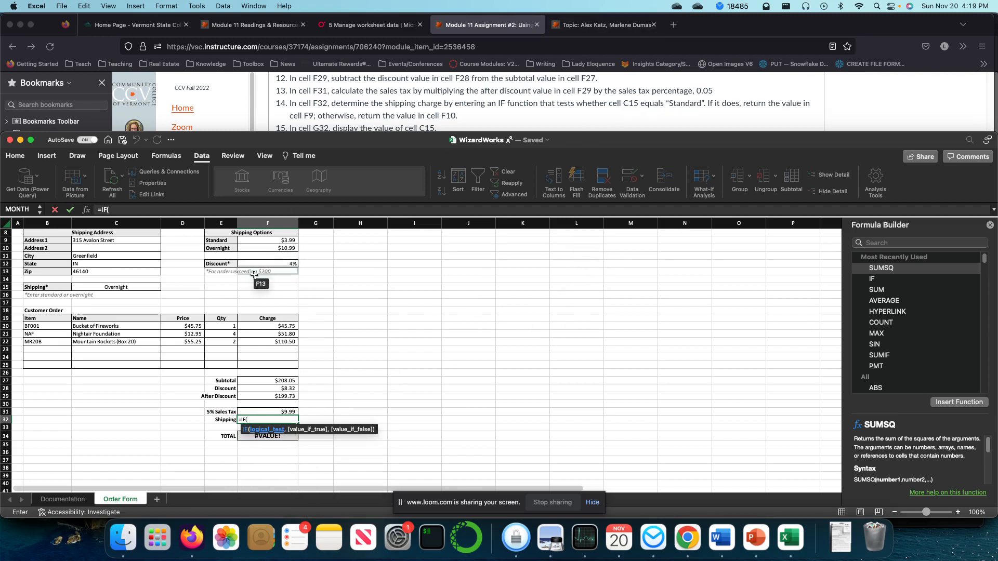
click(116, 287)
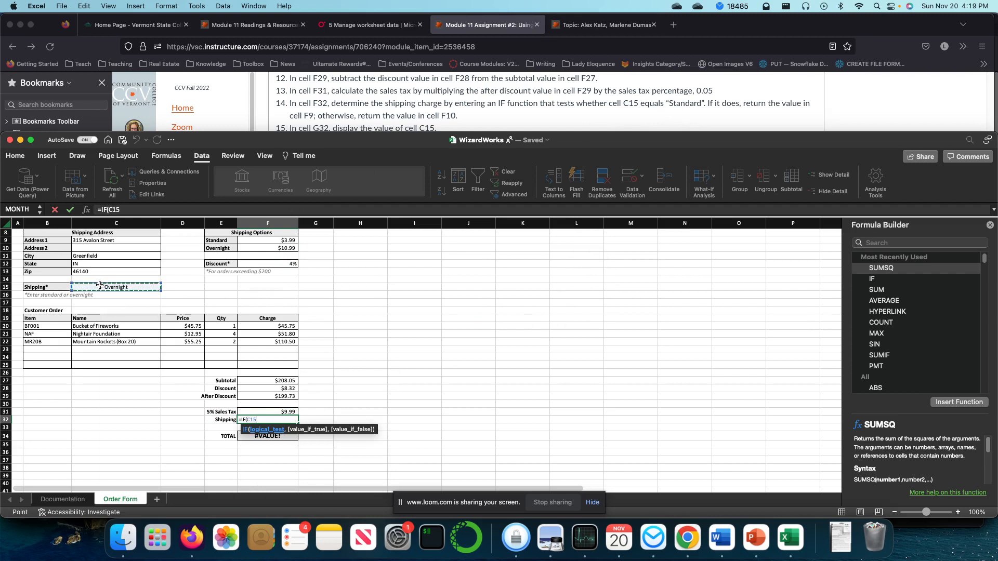
text(=")
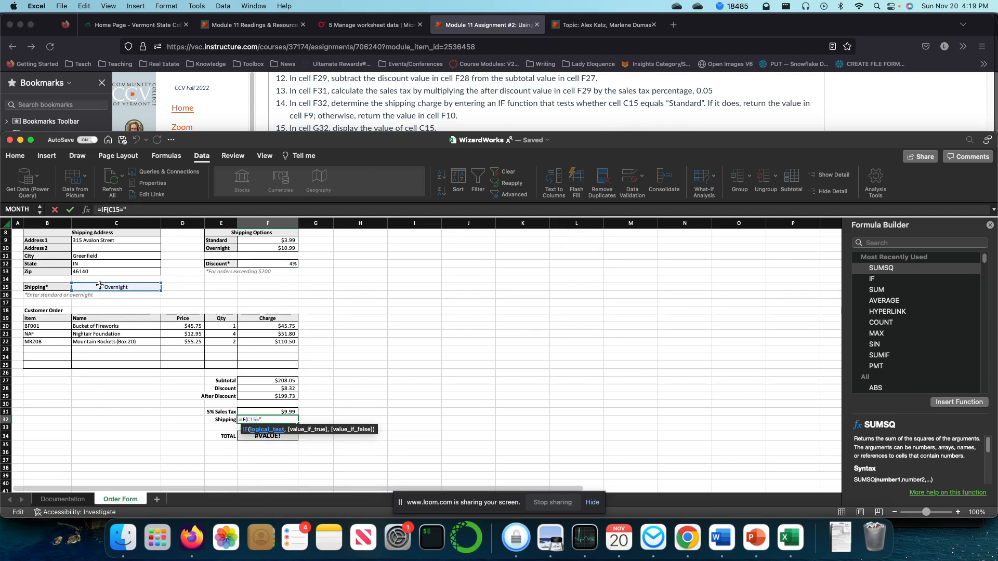
text(Stand)
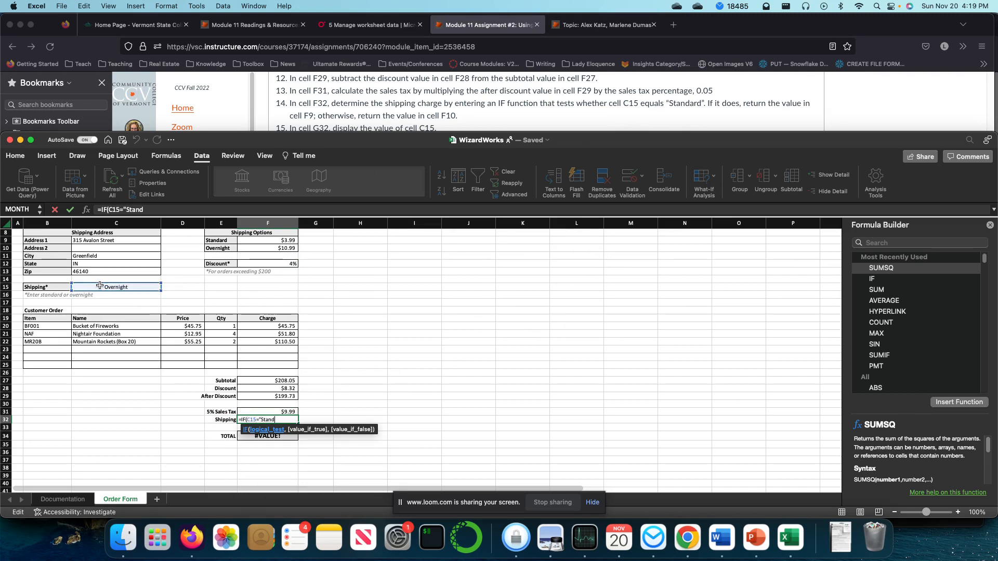
text(ard")
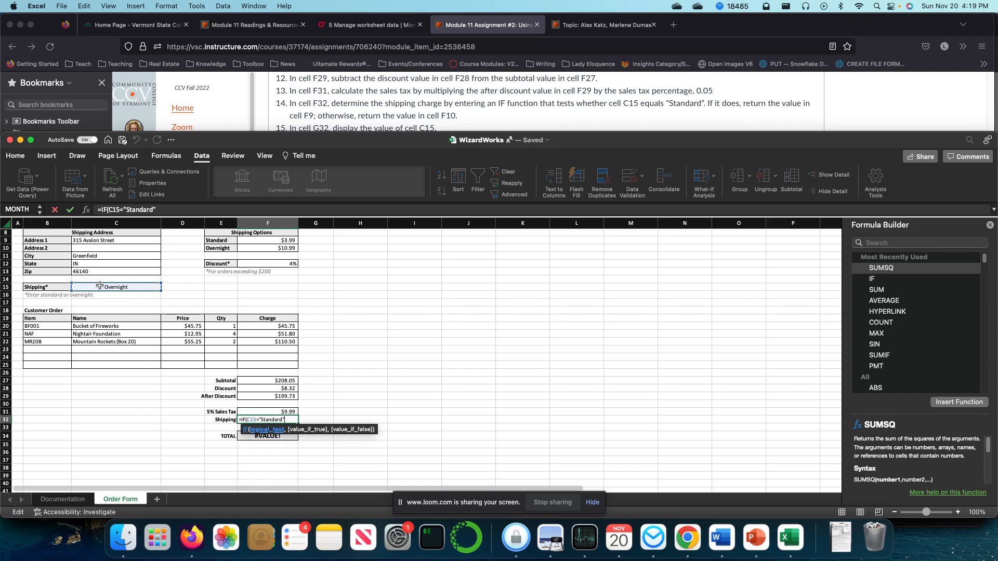
text(,)
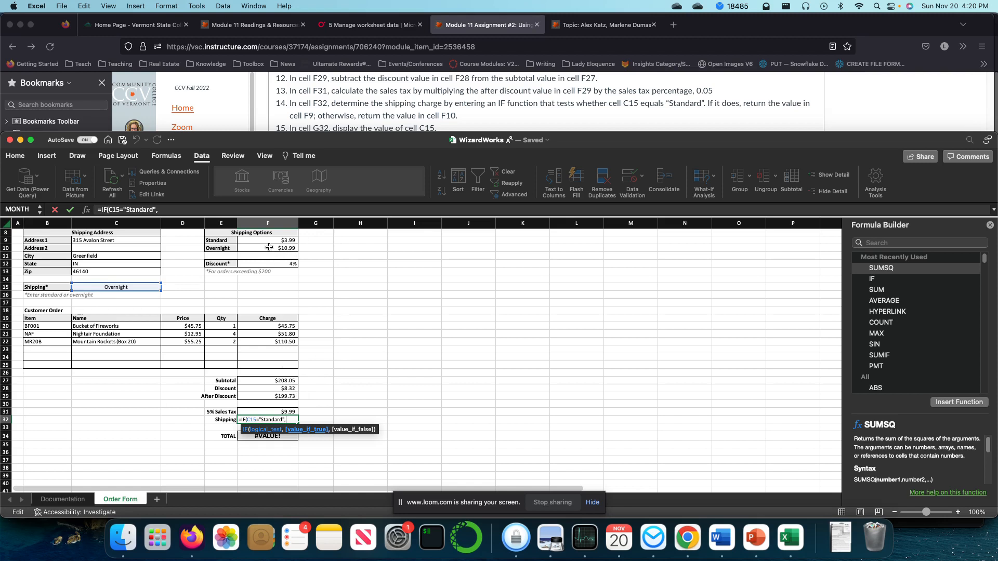
click(285, 241)
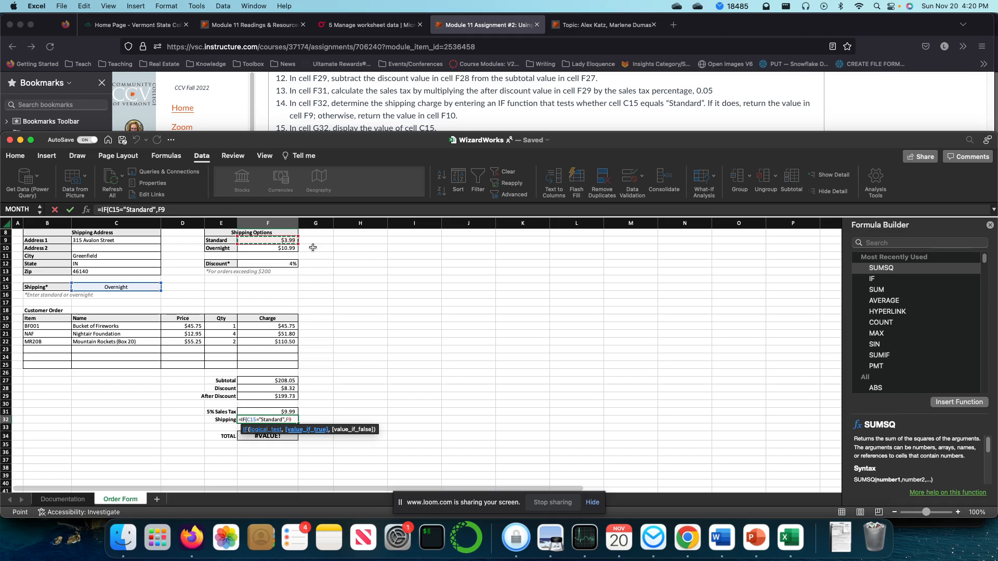
text(,)
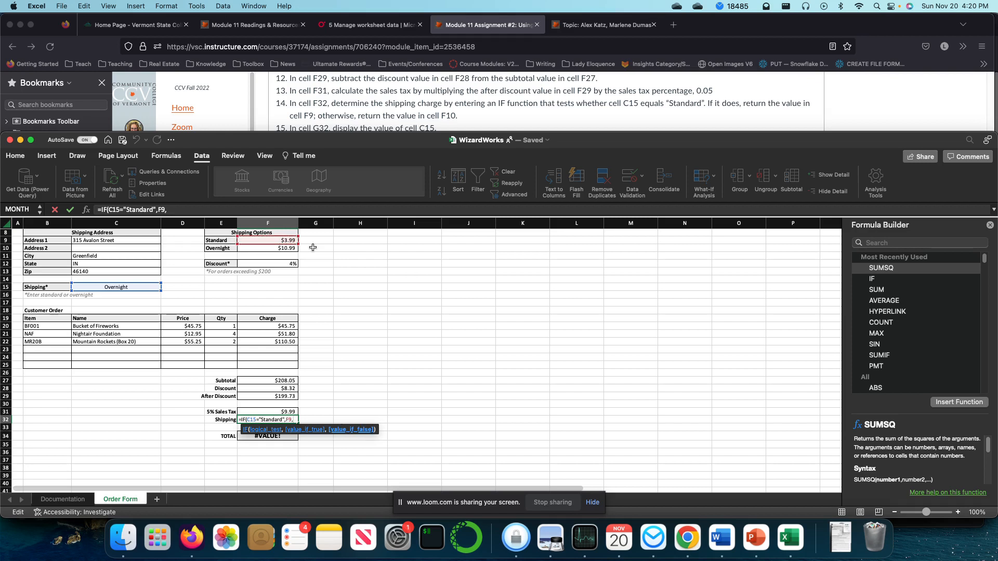
click(267, 248)
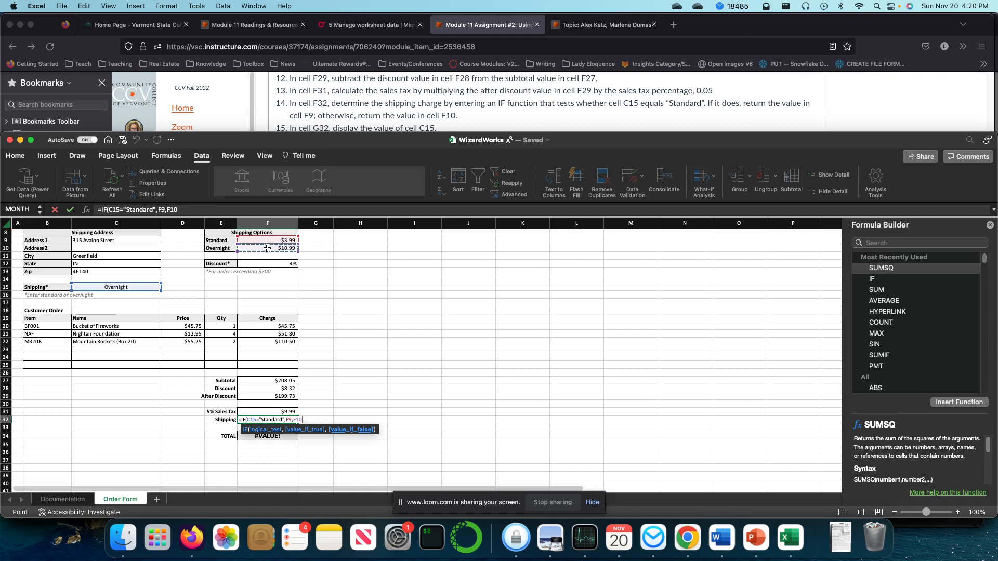
key(Return)
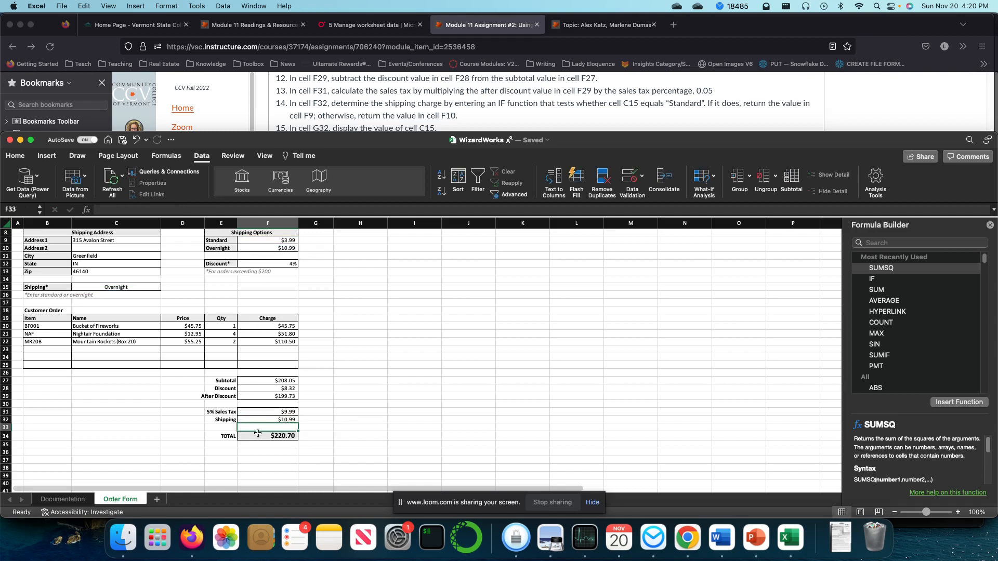
click(116, 286)
text(Standard)
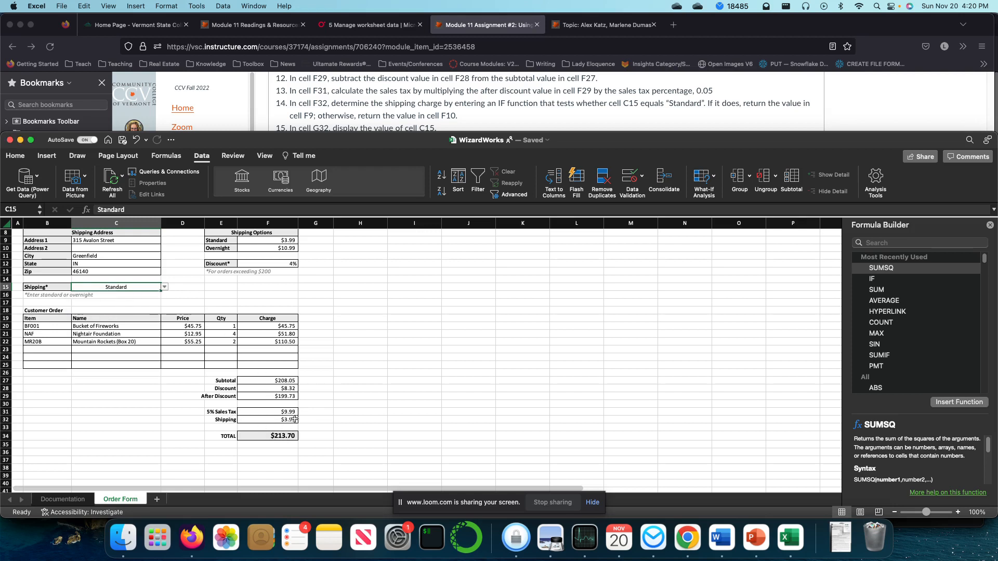
Flip C15 between Overnight and Standard, ending on Overnight with $10.99 shipping and $220.70 total.
click(164, 286)
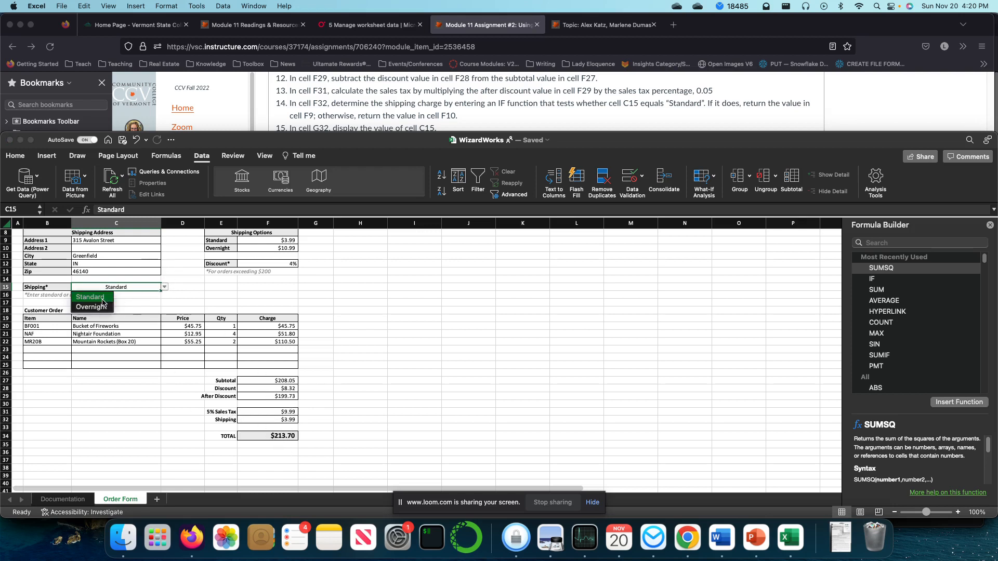
click(91, 306)
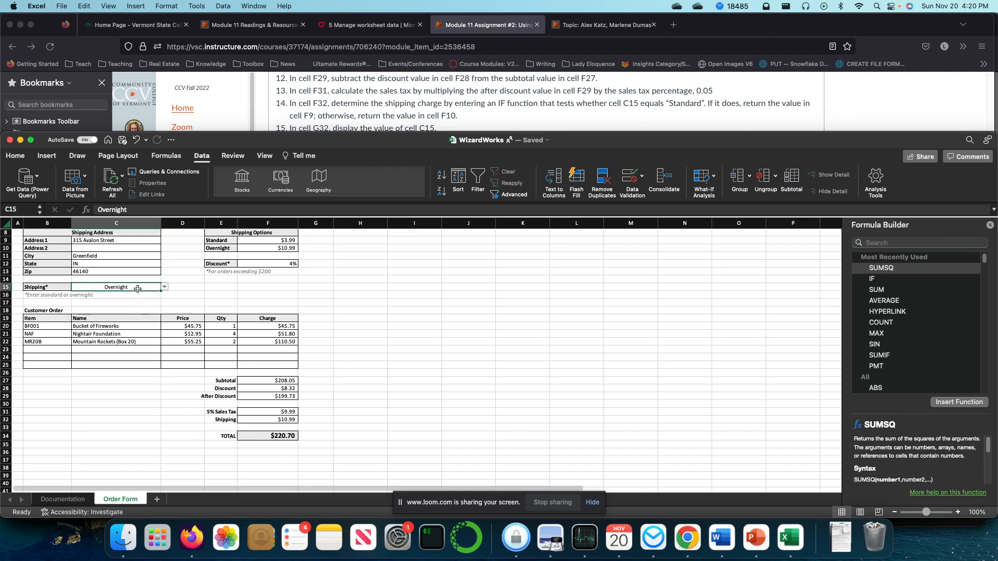
click(164, 287)
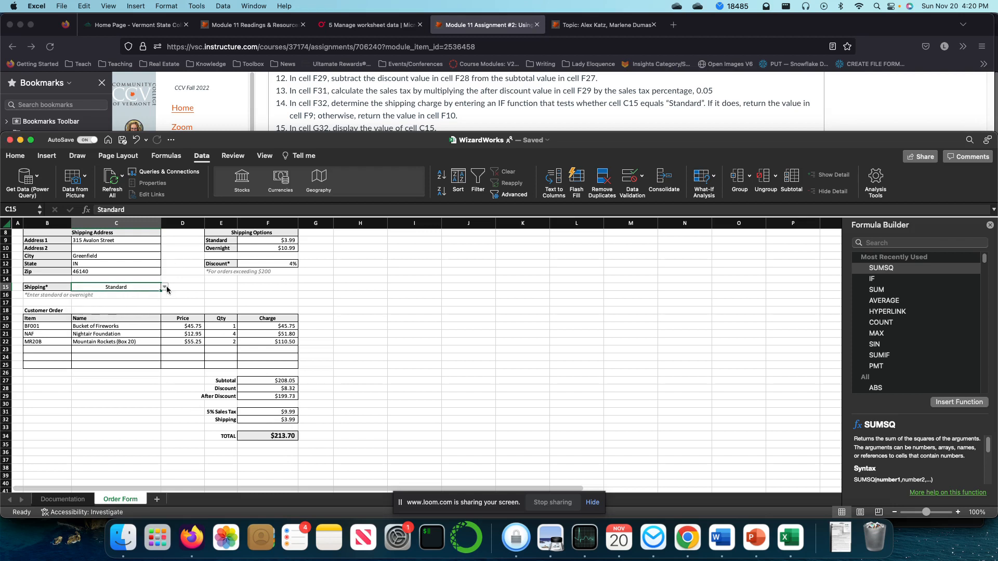
click(164, 287)
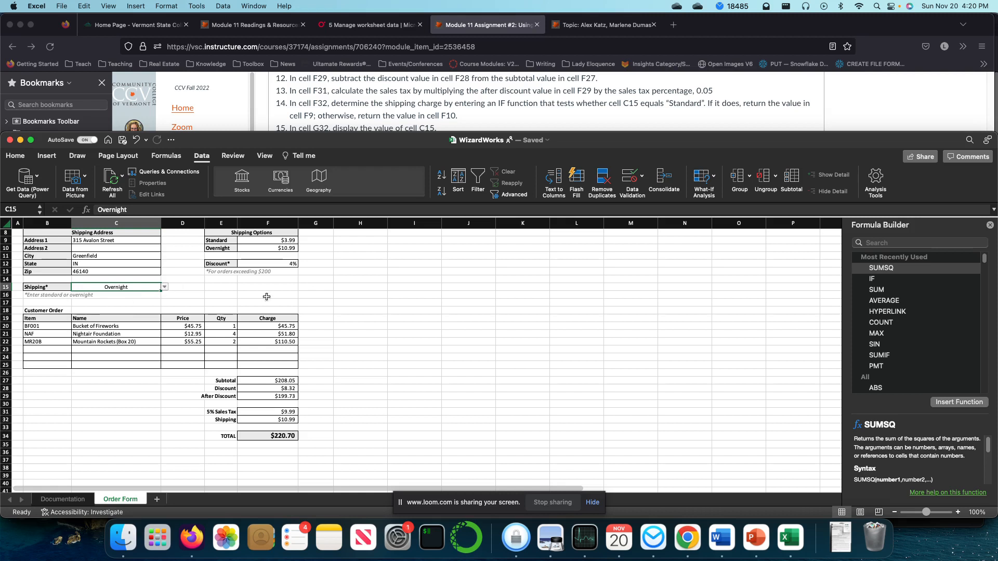
scroll(down, 3)
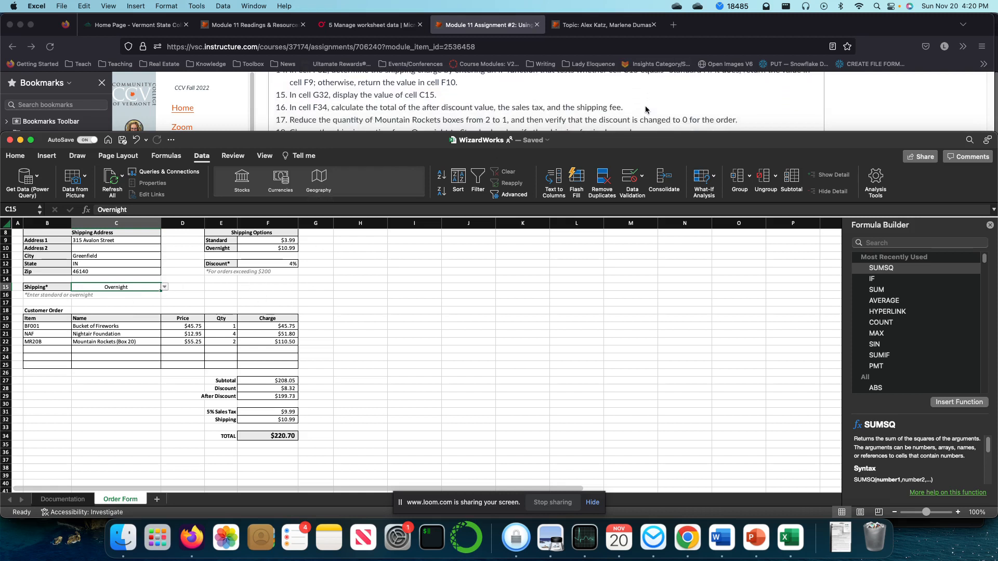
mouse_move(302, 433)
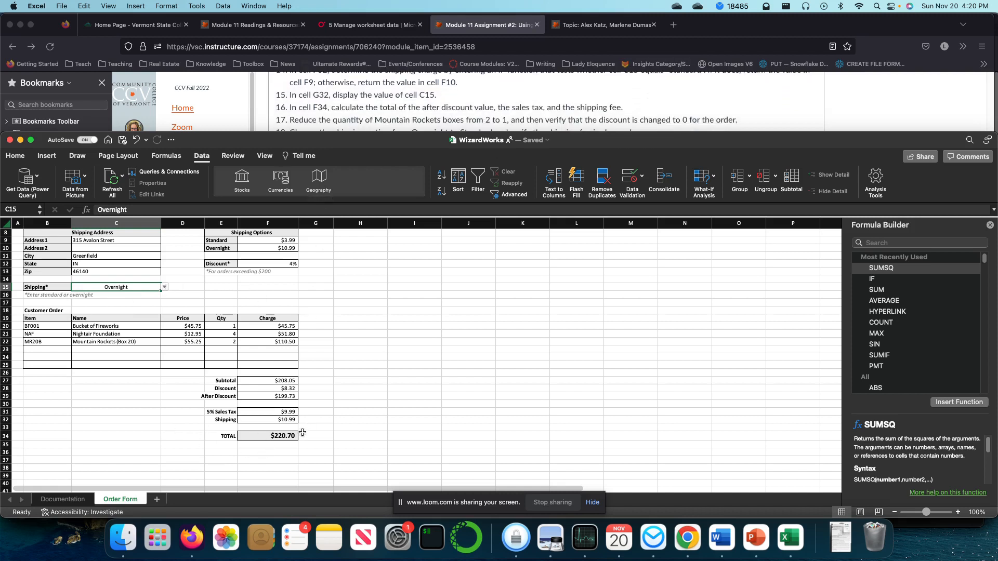
click(315, 419)
text(=)
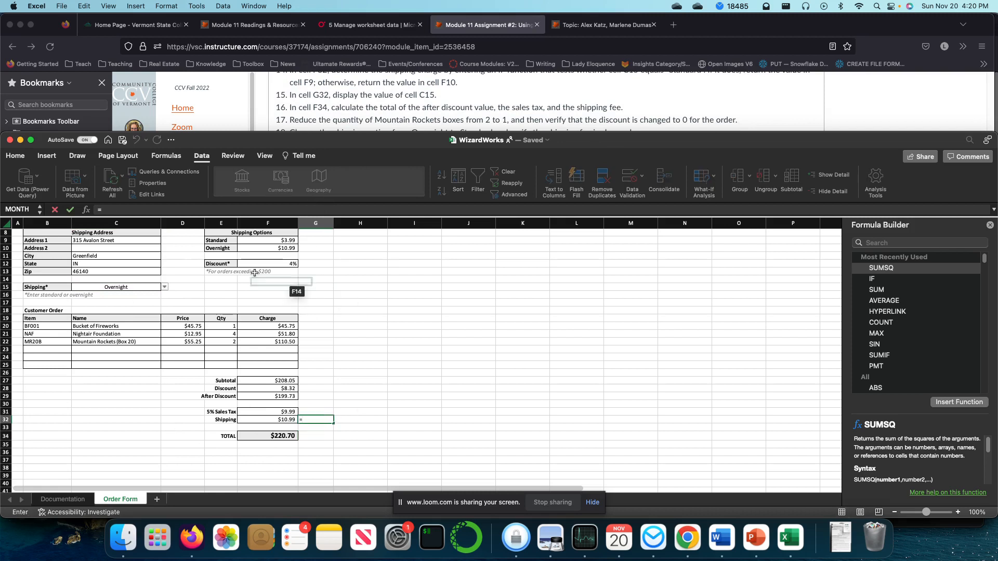
Enter =C15 in G32 to show Overnight, then check the F34 total formula.
click(116, 287)
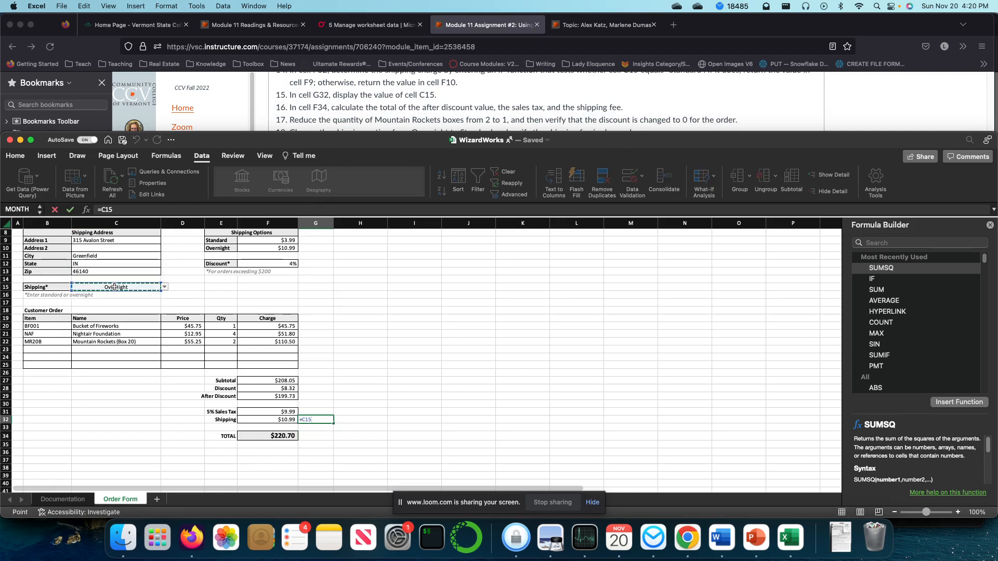
key(Return)
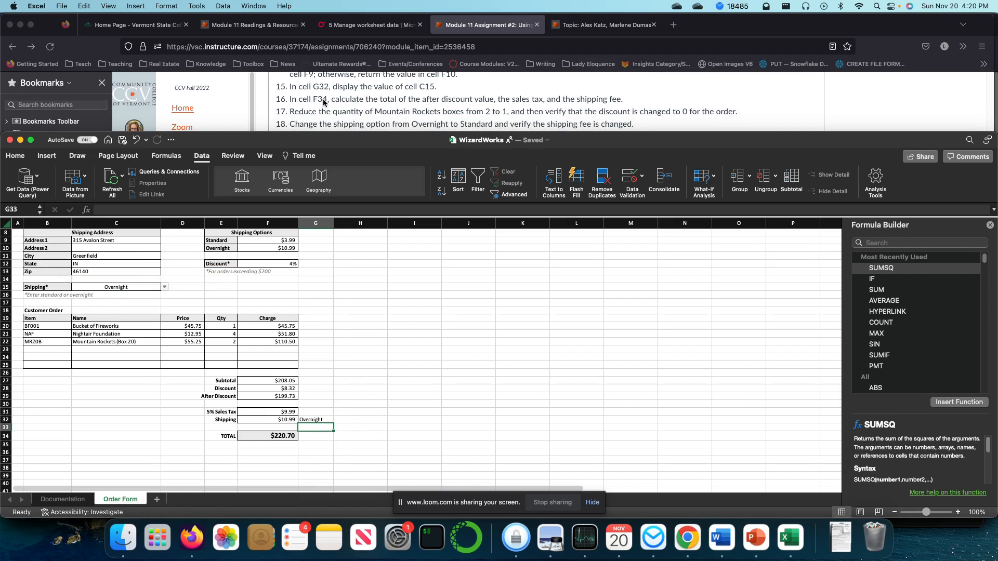
click(268, 435)
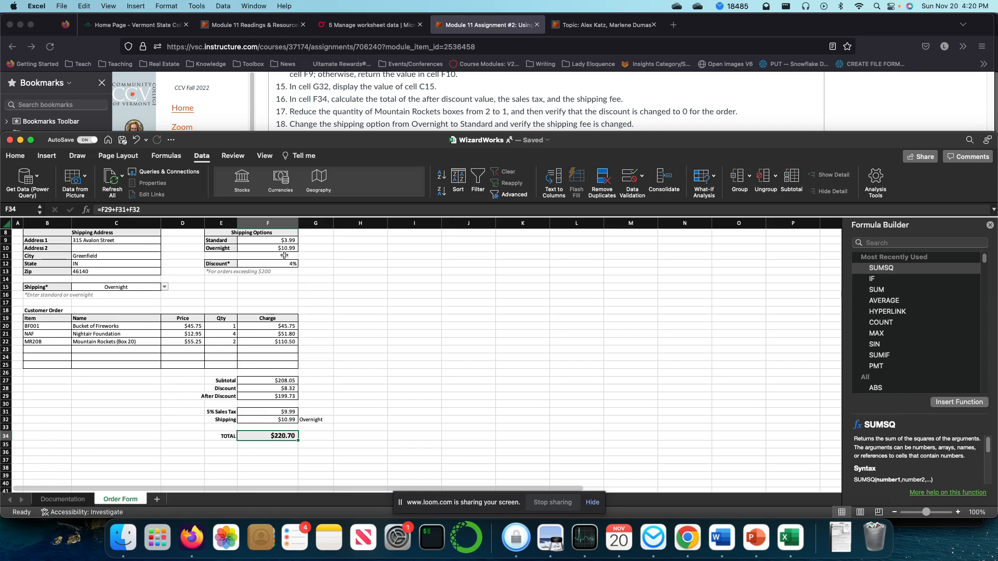
Set Mountain Rockets quantity in E22 to 1, giving $0.00 discount and $171.43 total.
click(359, 325)
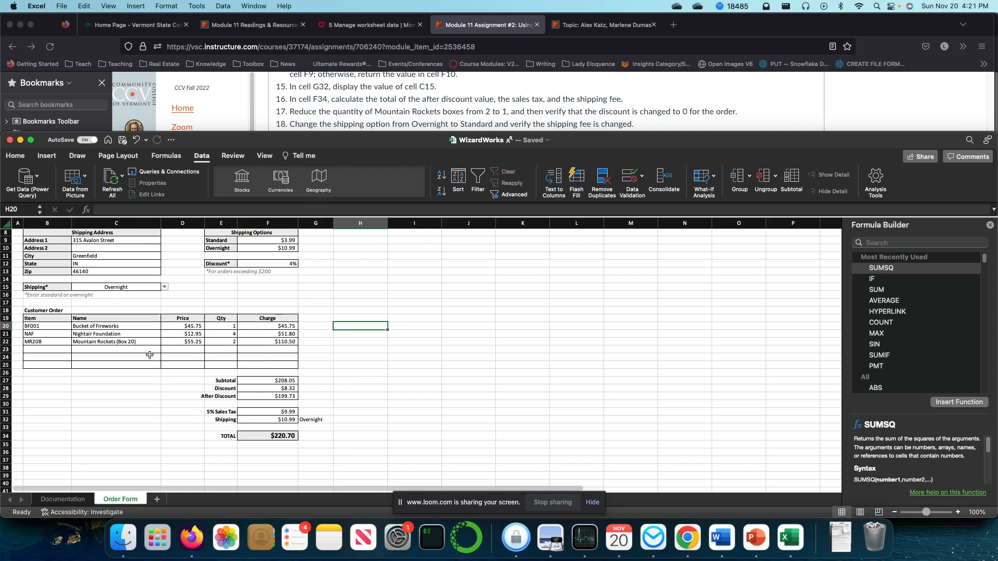
click(221, 342)
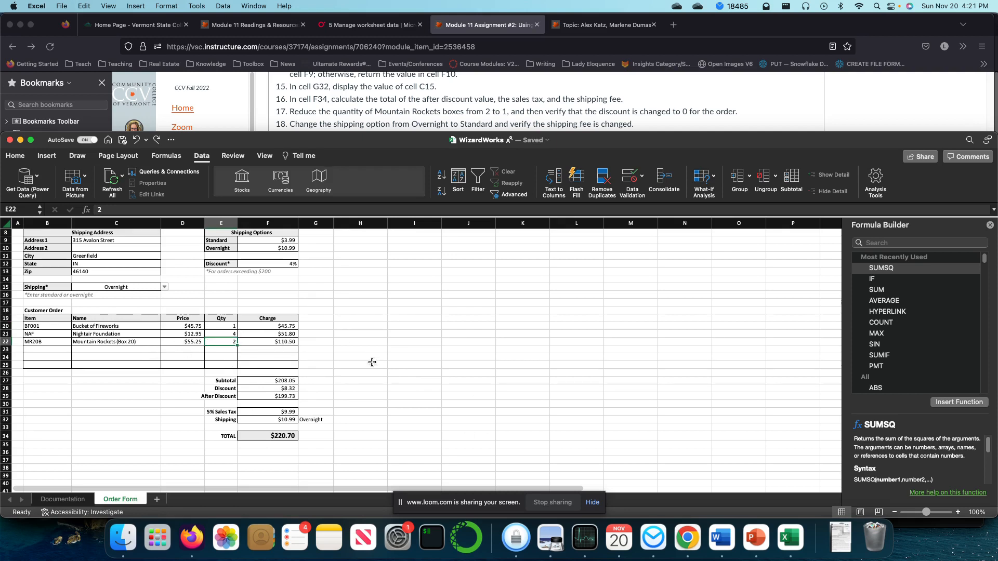
mouse_move(317, 385)
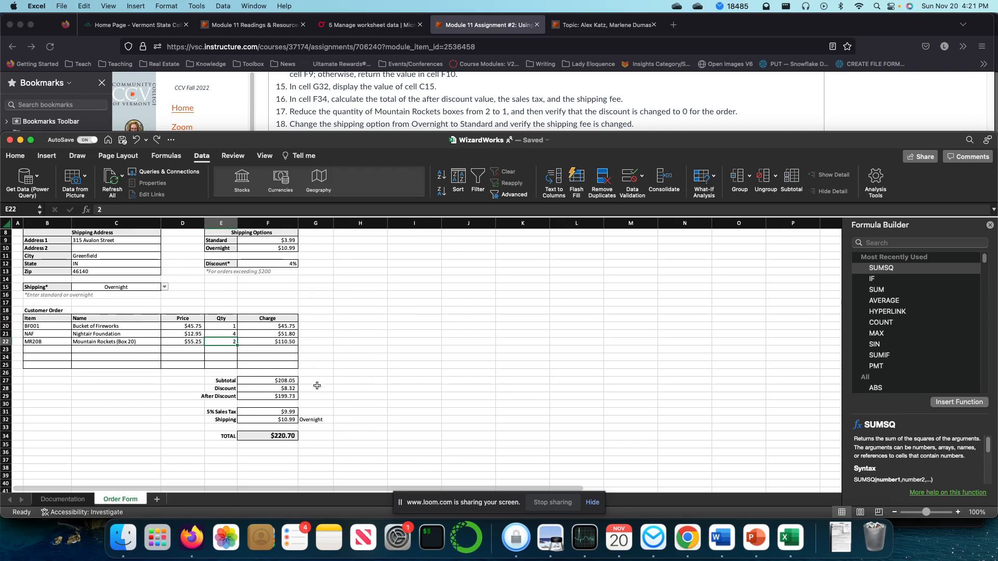
mouse_move(274, 396)
text(1)
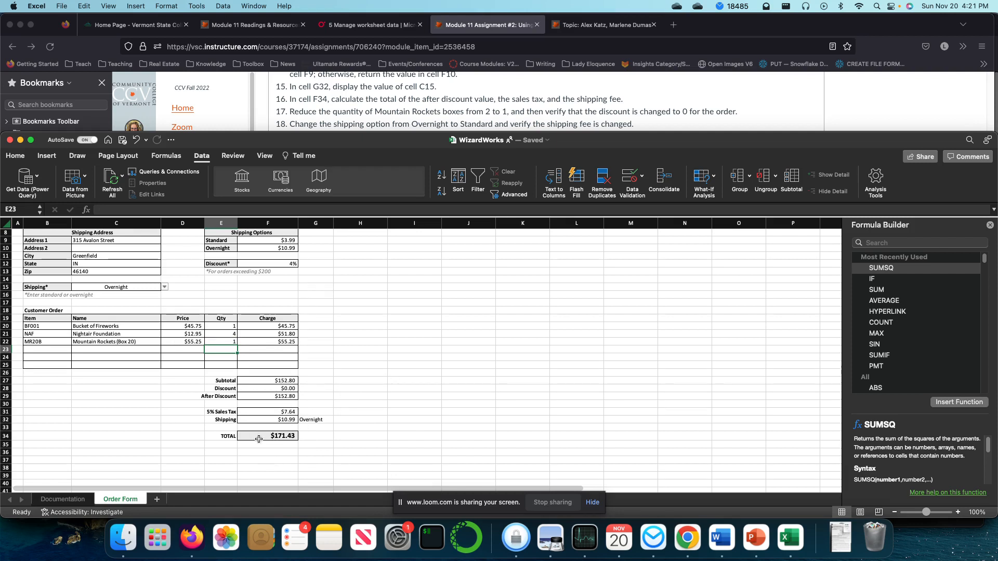
mouse_move(563, 151)
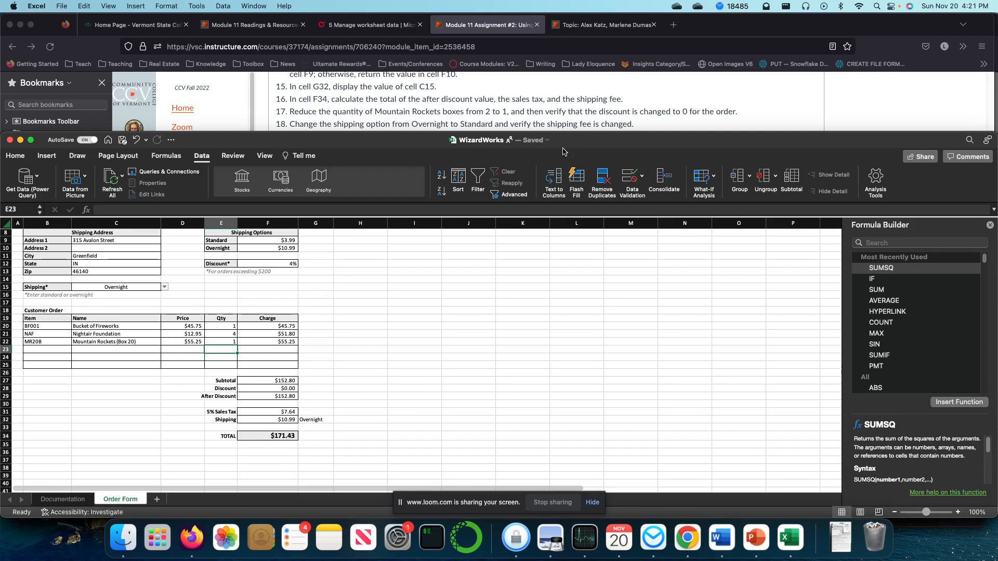
scroll(down, 3)
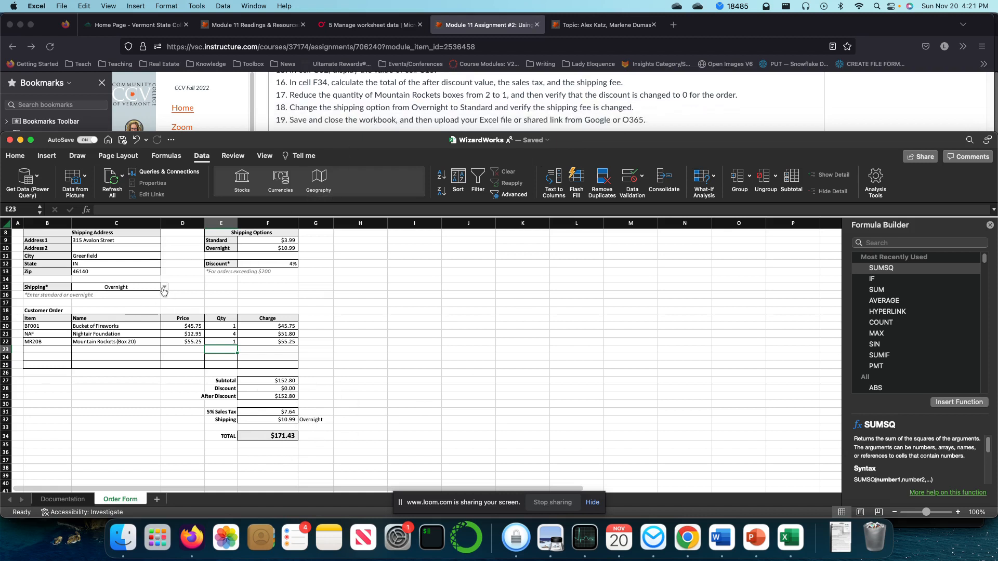
mouse_move(153, 287)
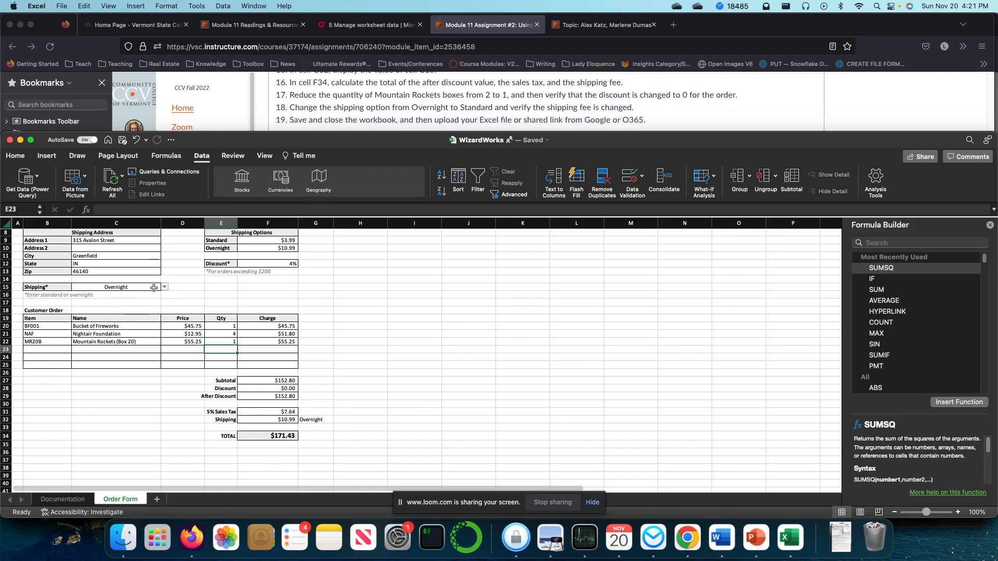
Choose Standard in C15 so shipping is $3.99 and total $164.43.
click(164, 286)
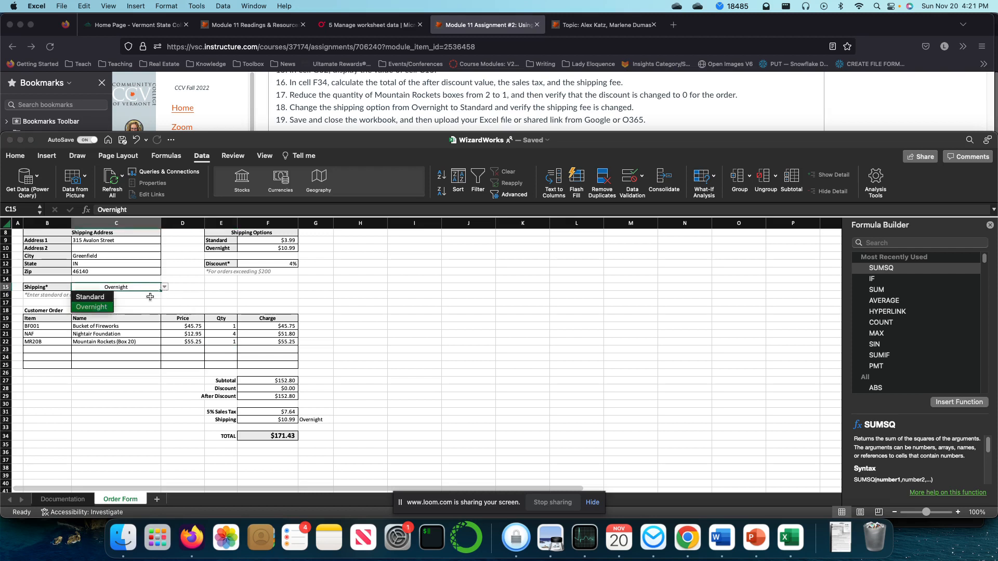
click(90, 297)
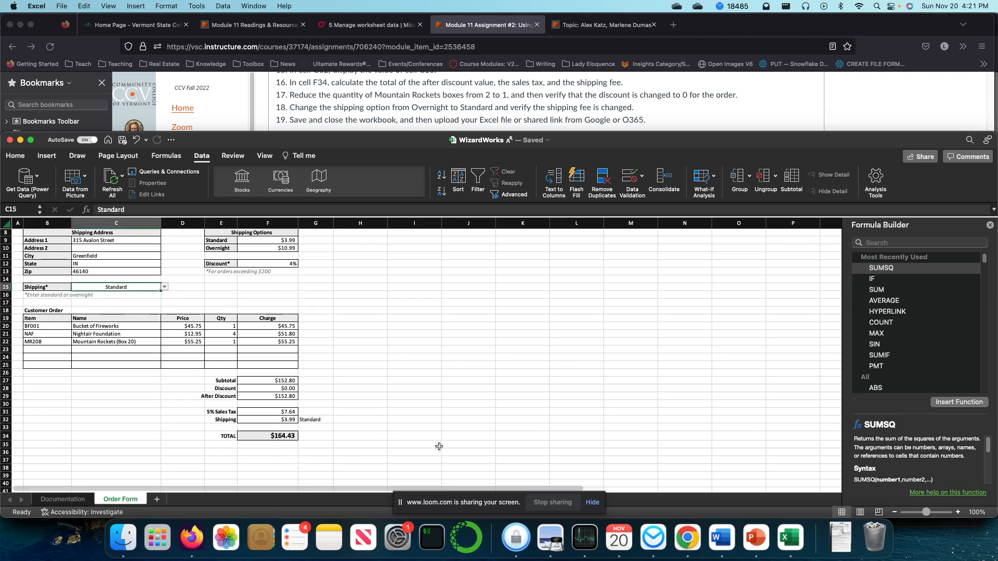
click(468, 372)
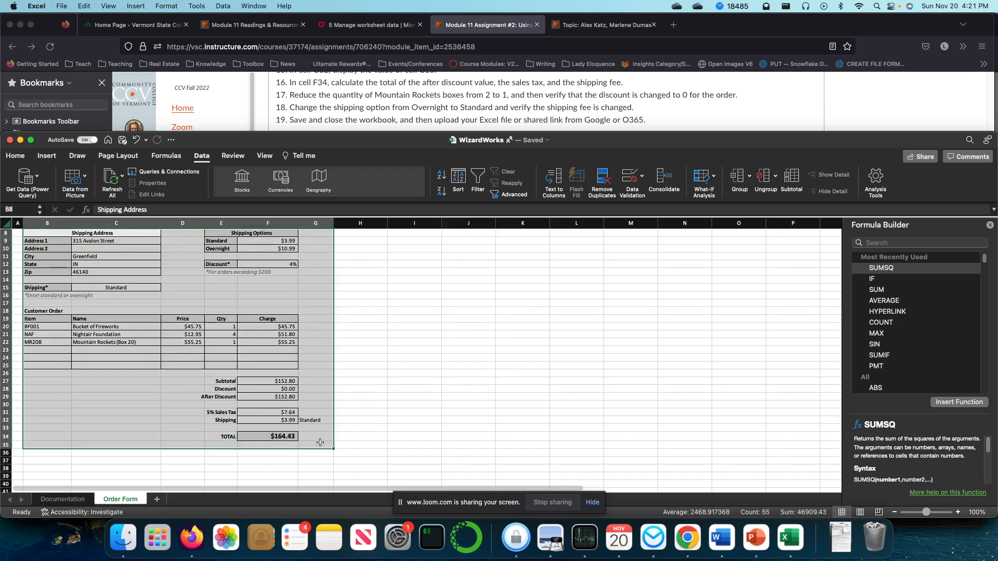
mouse_move(281, 410)
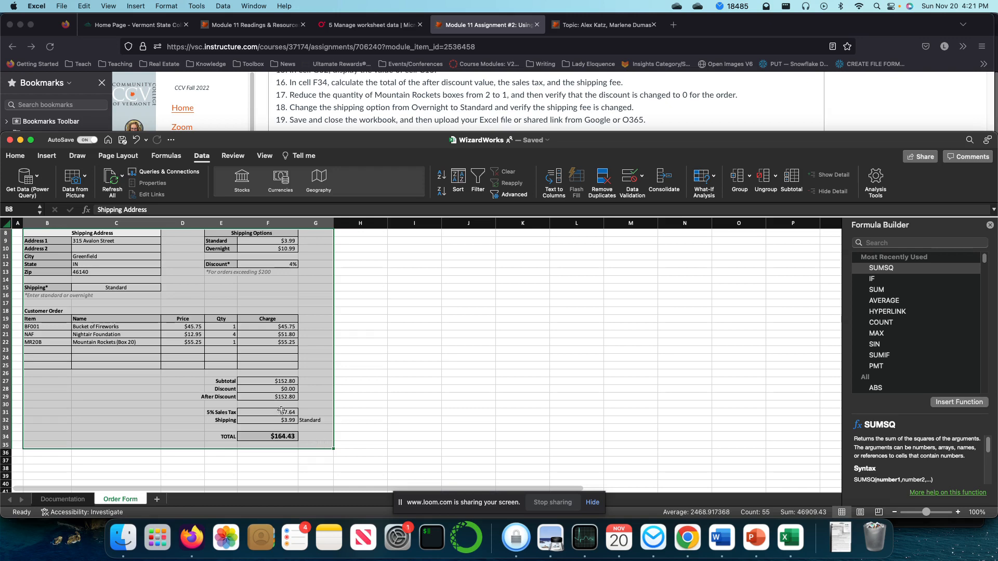